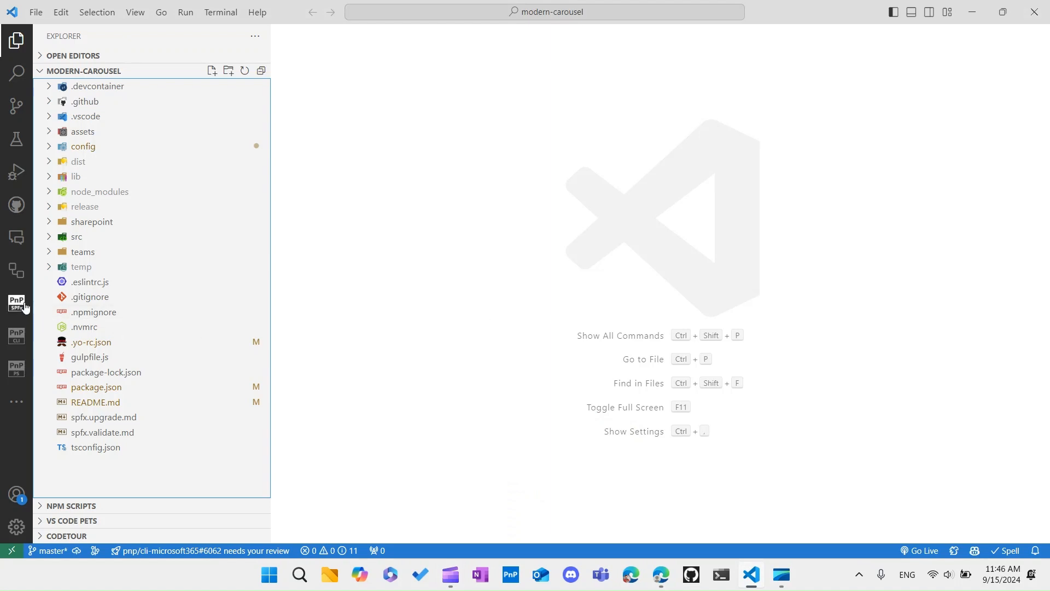
Search the Extensions view for 'SharePoint' and review the SharePoint Framework Toolkit details.
click(17, 301)
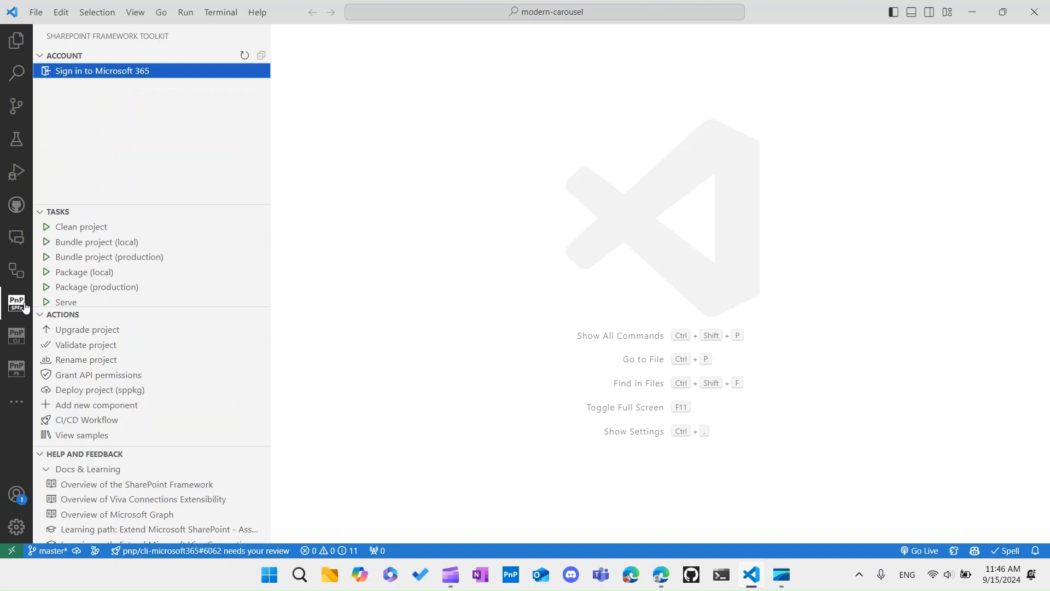
click(16, 401)
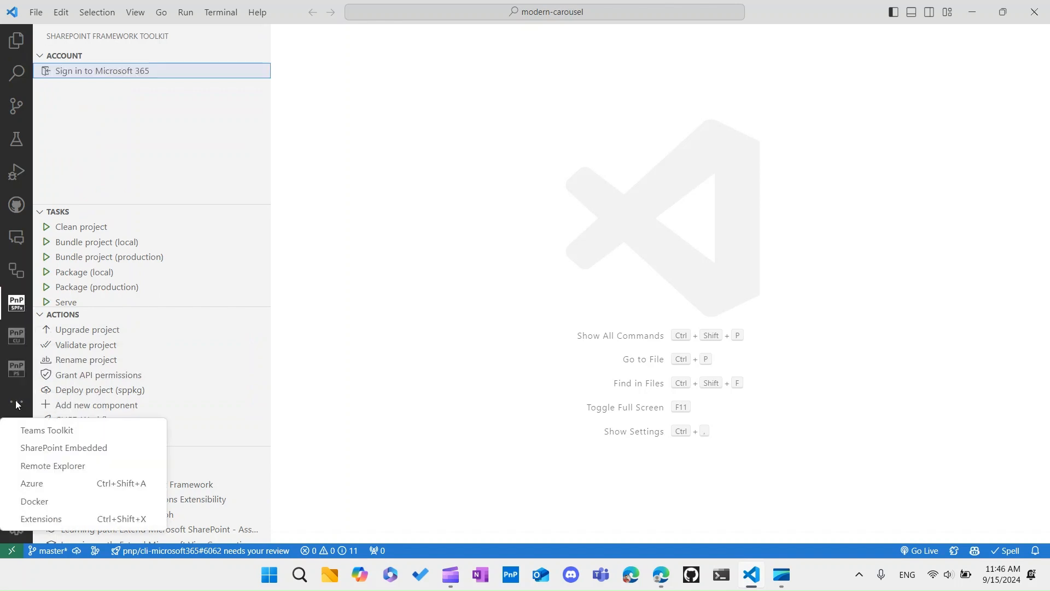
click(41, 518)
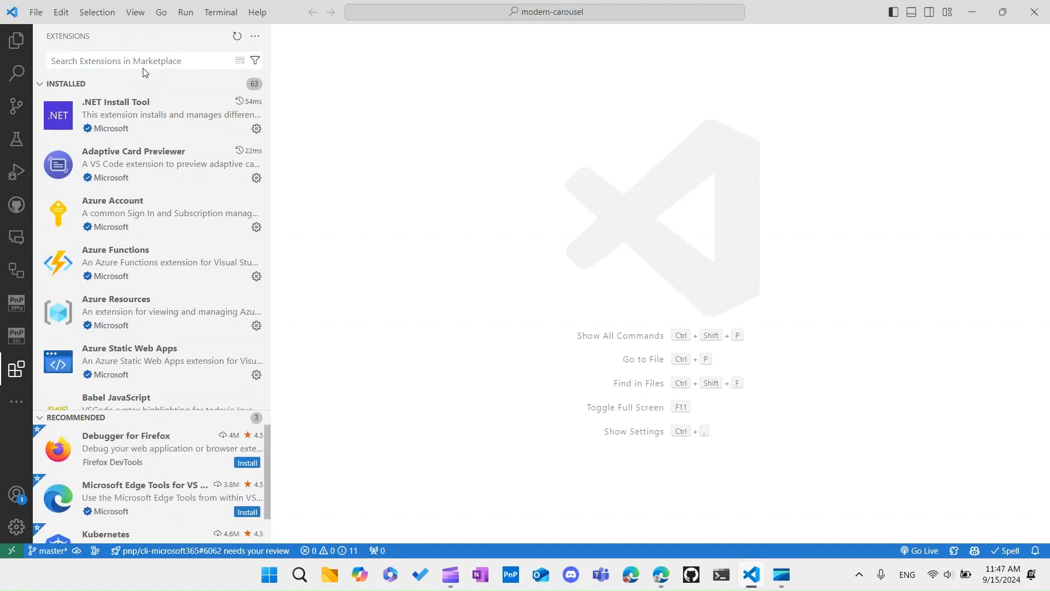
text(SharePoint)
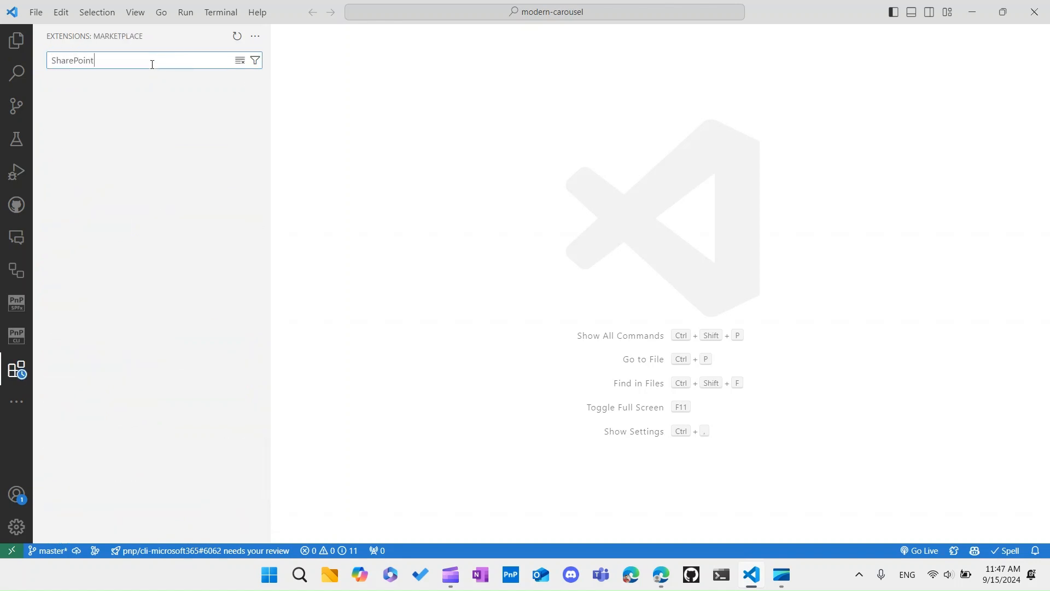
text(SharePoint)
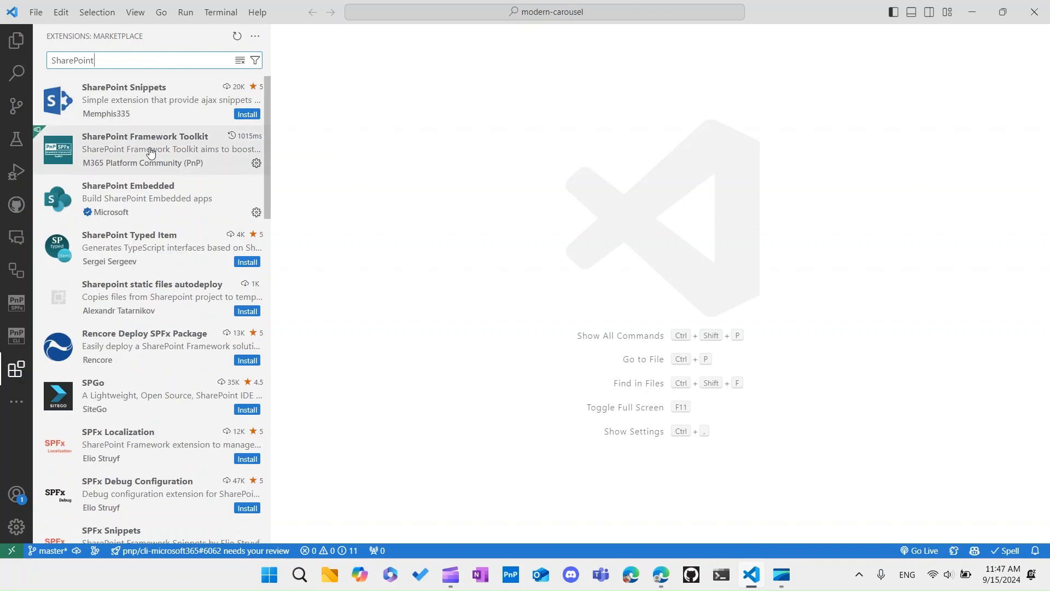
click(151, 149)
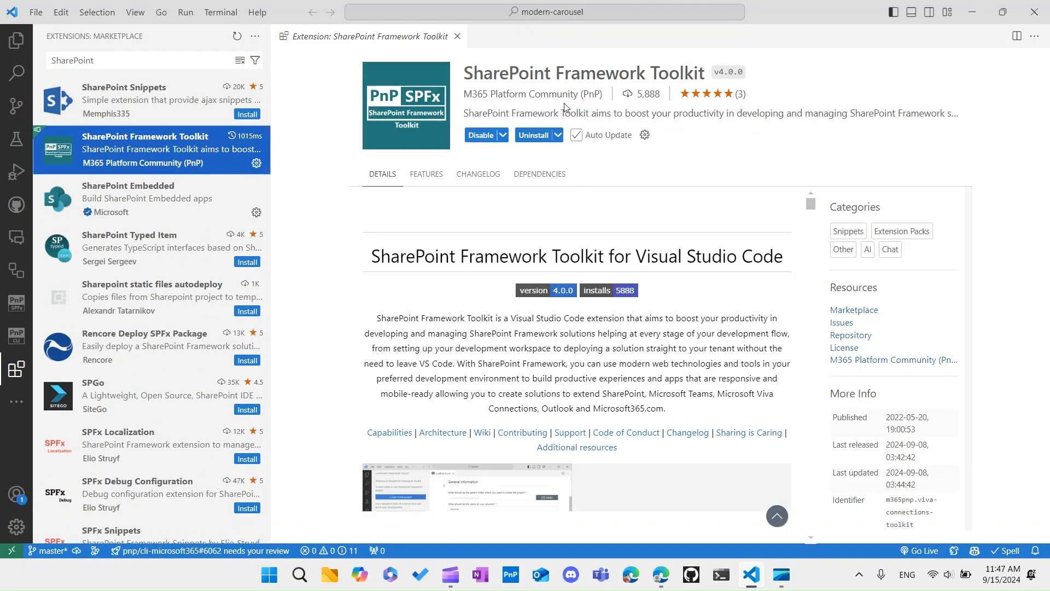
scroll(down, 3)
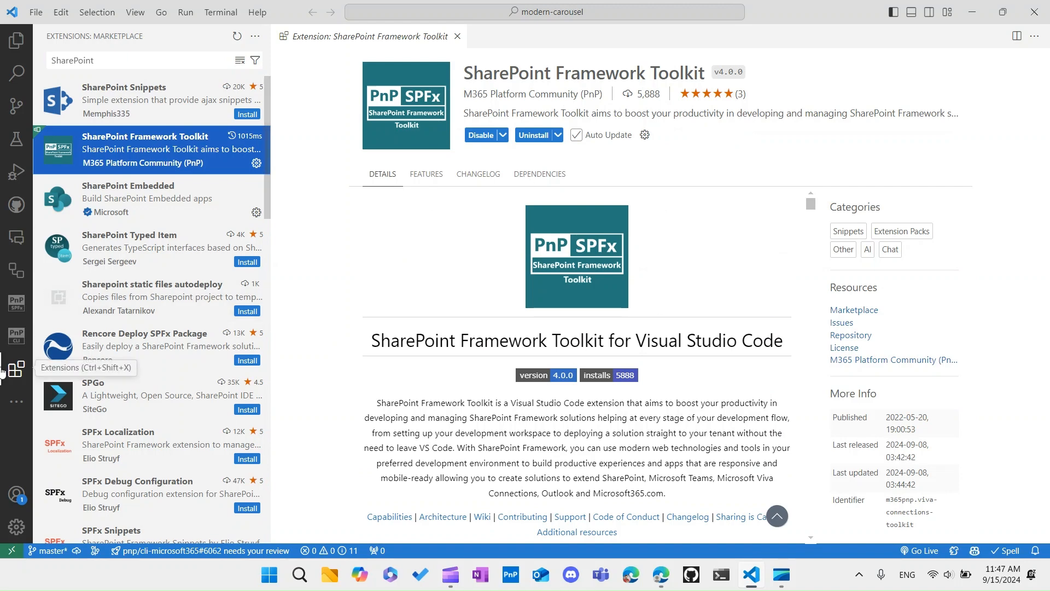
Return to the SharePoint Framework Toolkit activity panel.
click(17, 302)
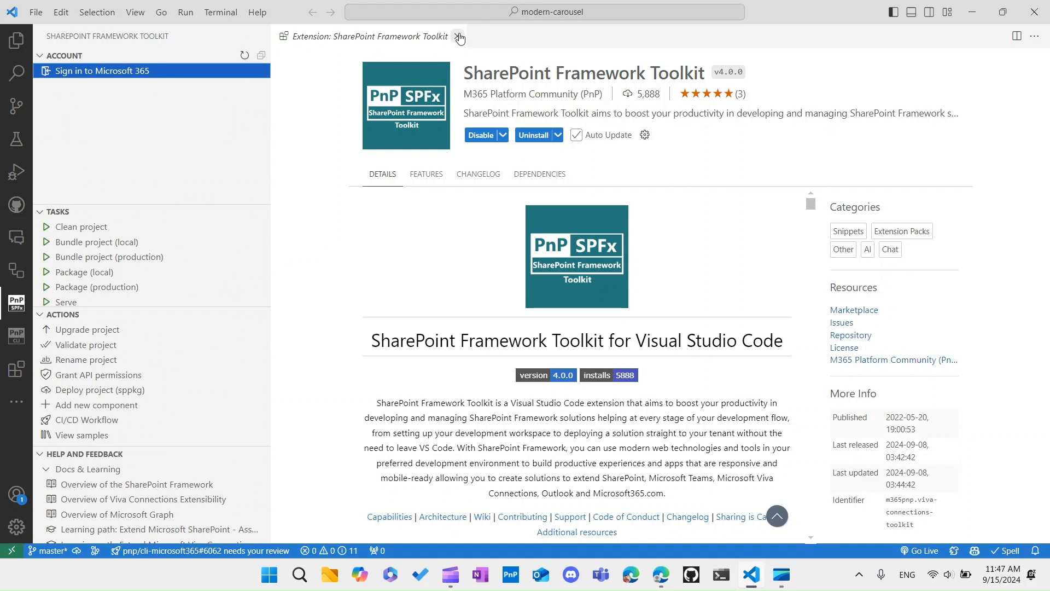
Close the extension details and start 'Sign in to Microsoft 365' from the toolkit's Account section.
click(458, 38)
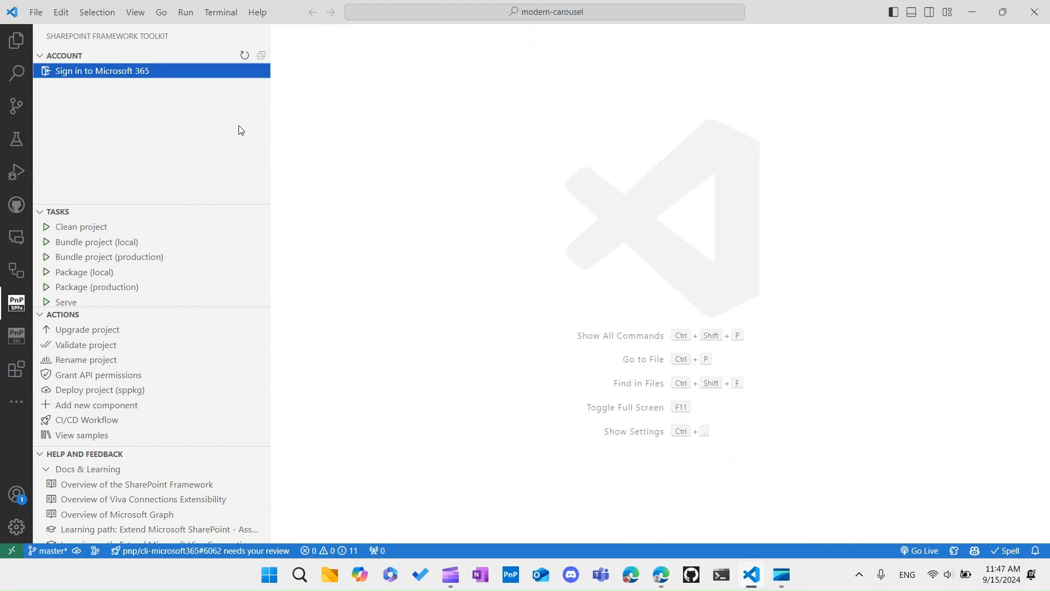
mouse_move(87, 133)
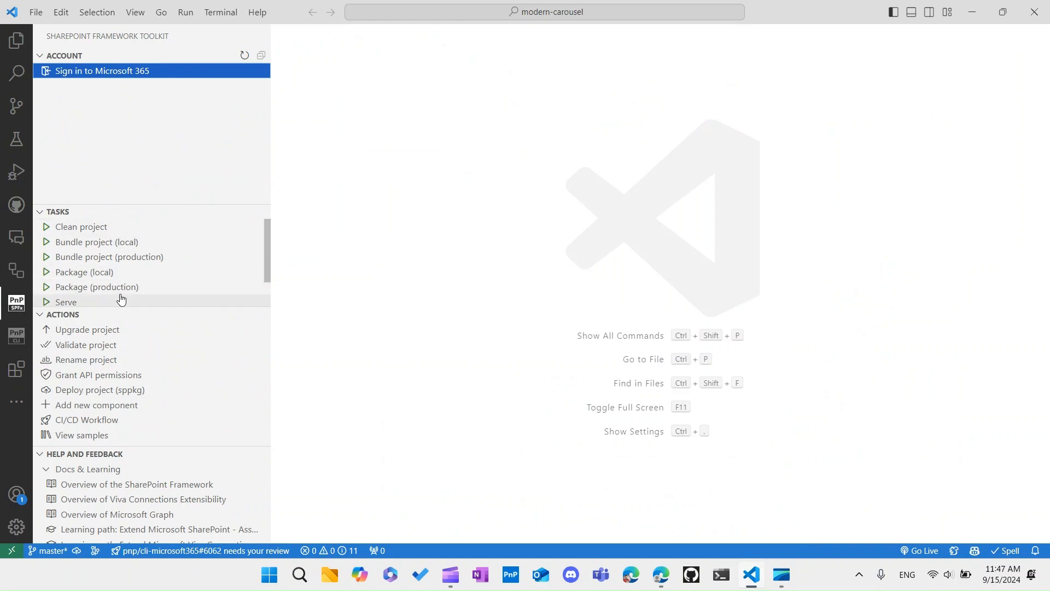
mouse_move(86, 330)
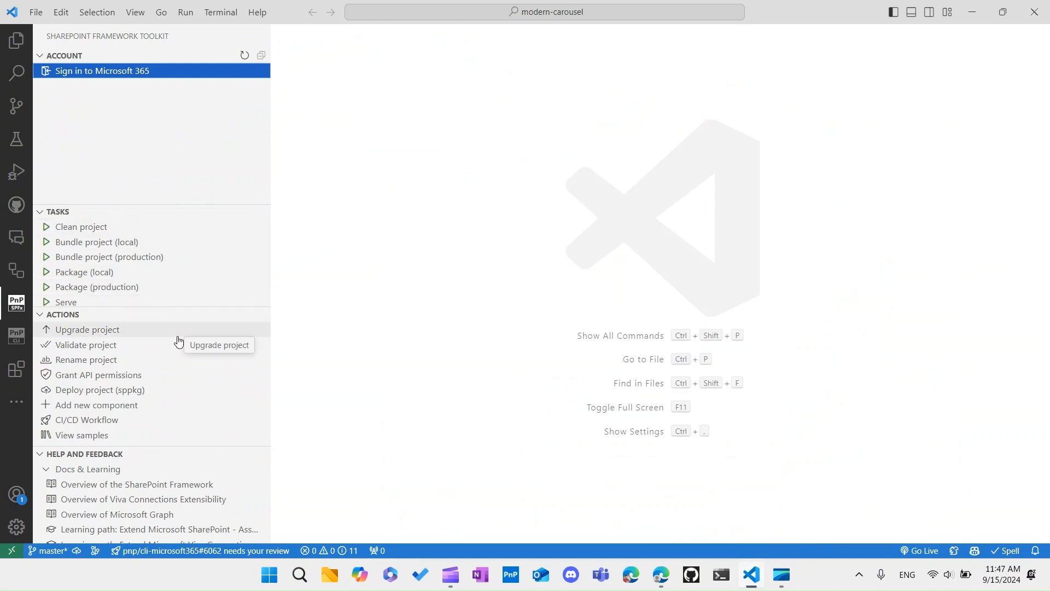
mouse_move(133, 419)
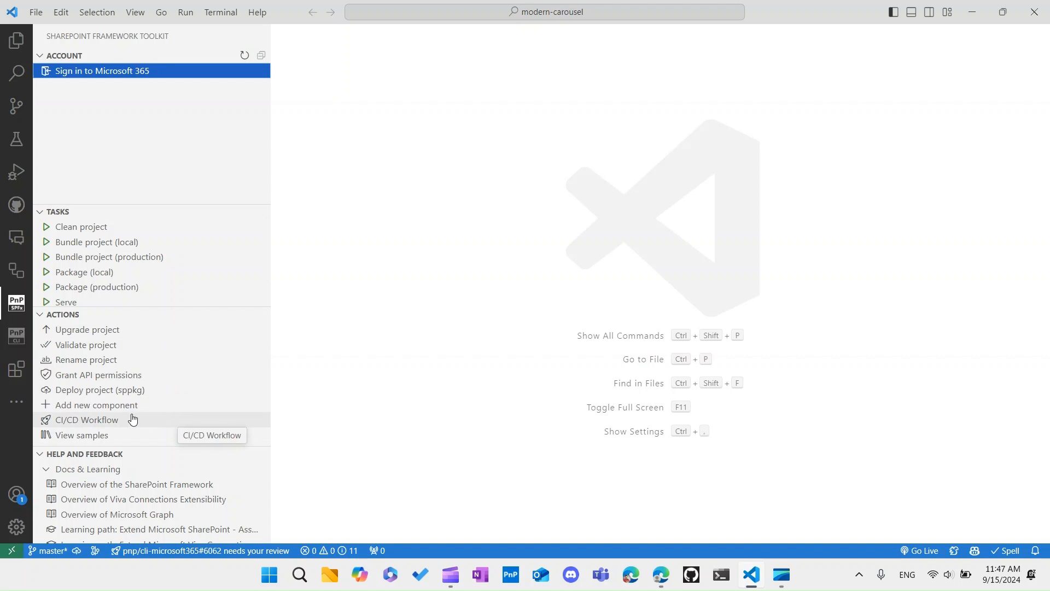
mouse_move(122, 70)
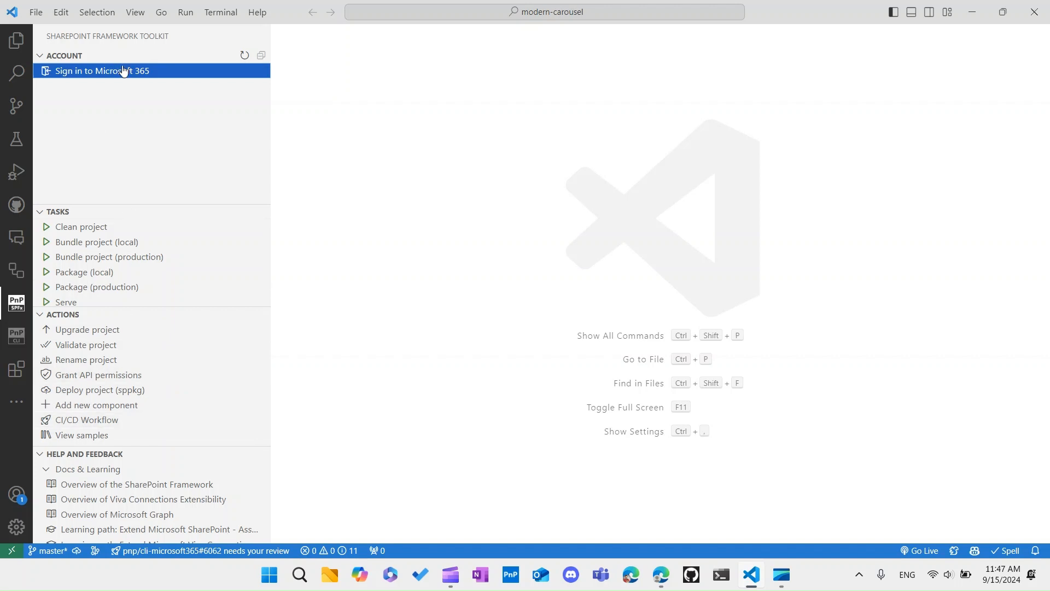
click(101, 70)
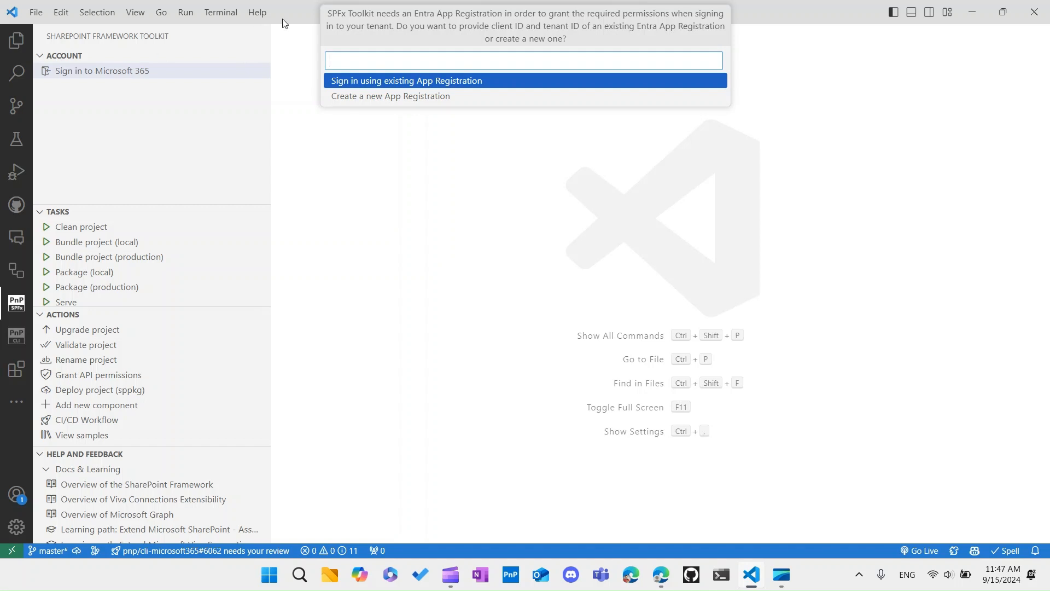
mouse_move(413, 25)
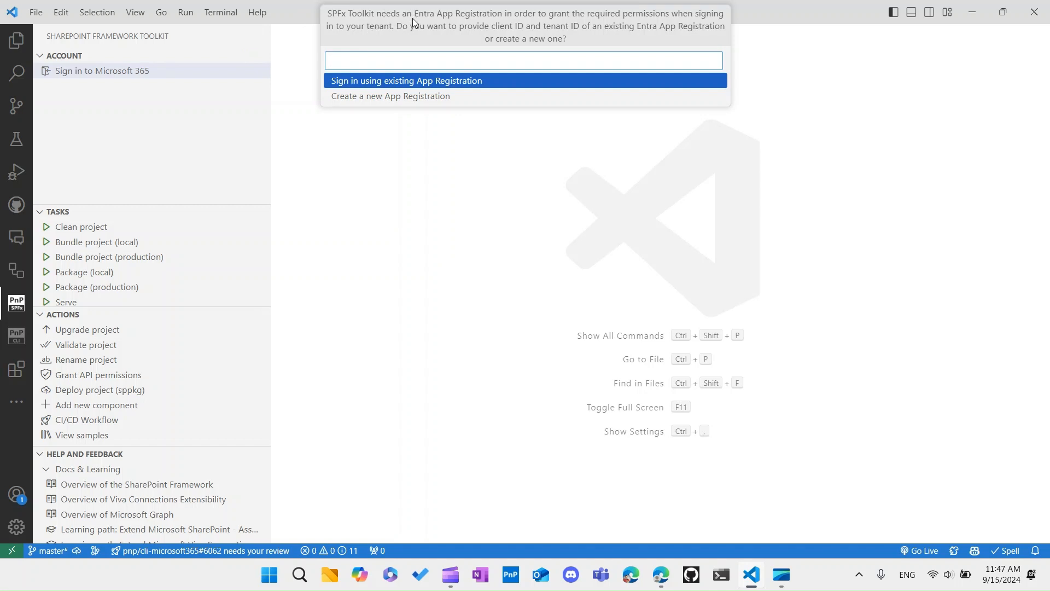
mouse_move(566, 35)
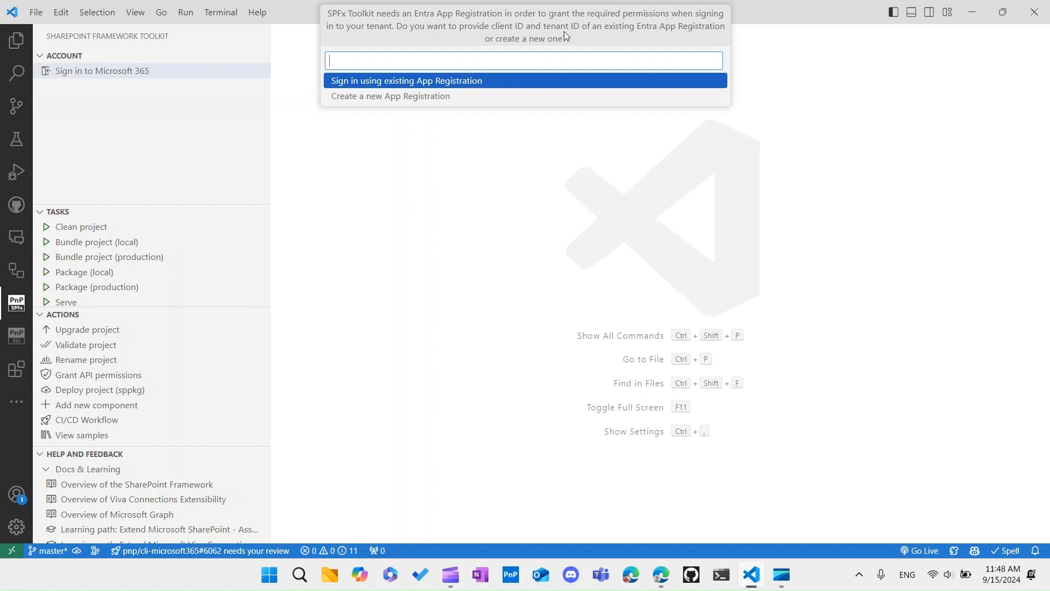
mouse_move(418, 79)
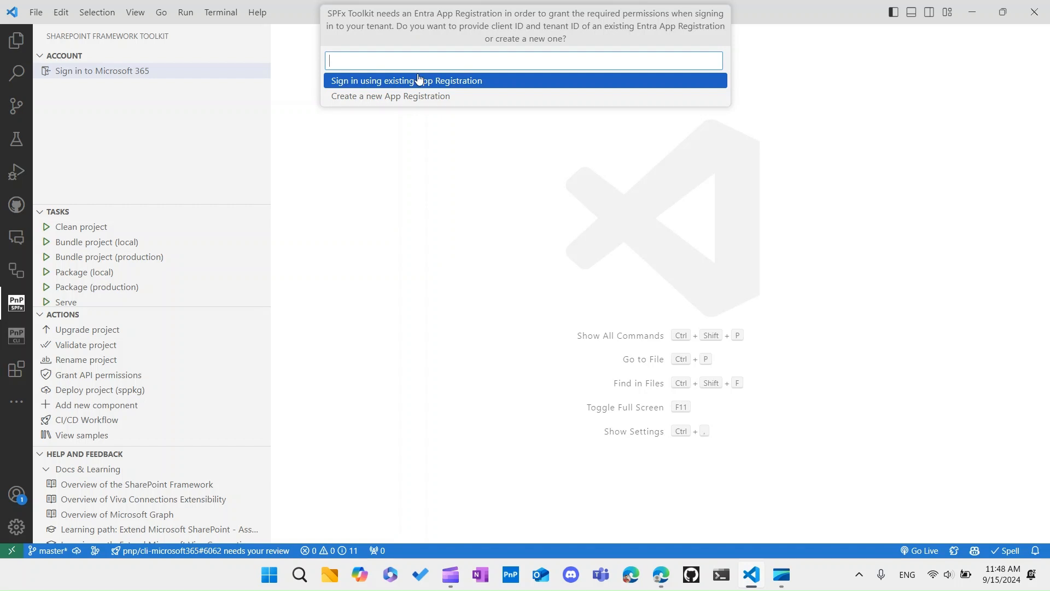
Try the existing App Registration route with an empty client ID, dismiss the 'Client ID is required' error and cancel the prompt.
key(Escape)
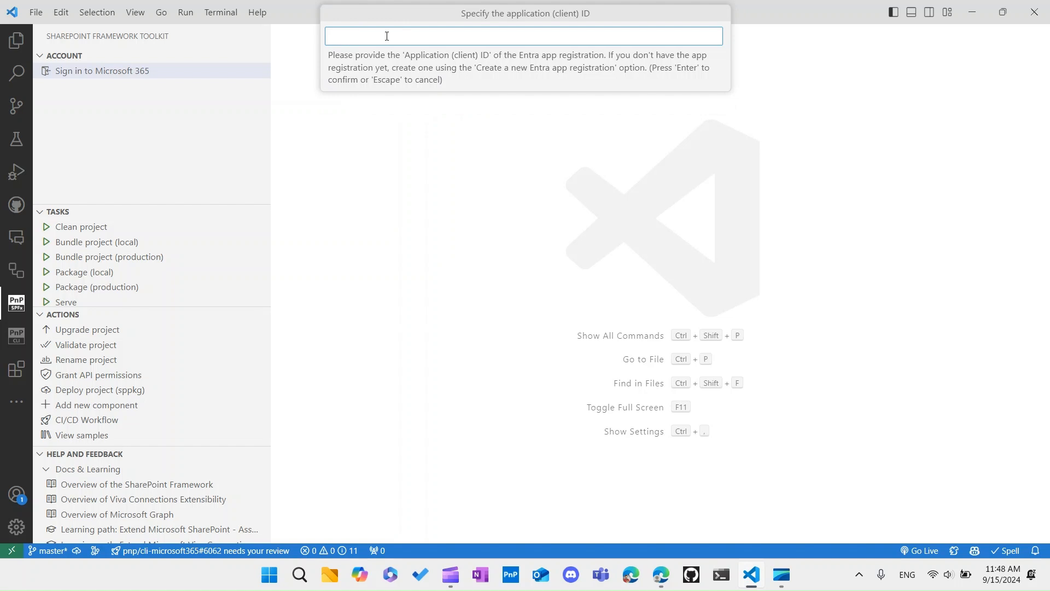
mouse_move(496, 32)
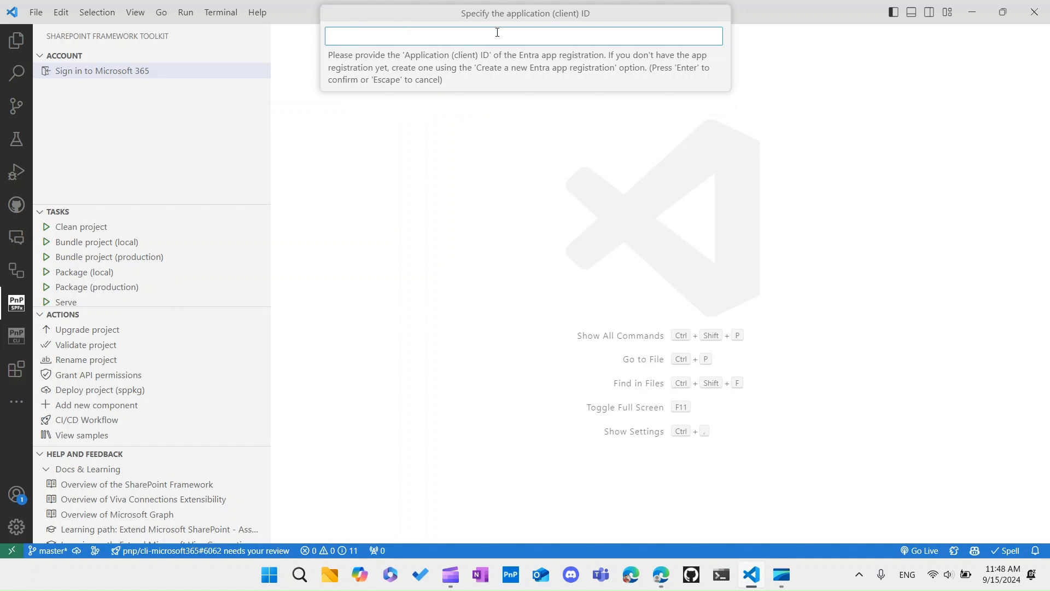
key(Enter)
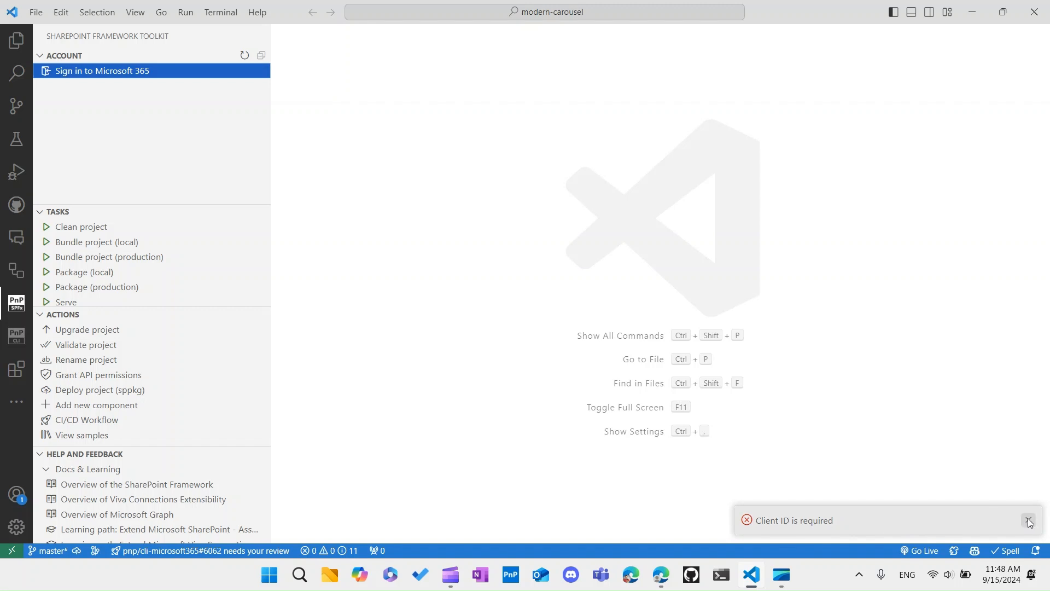
click(102, 70)
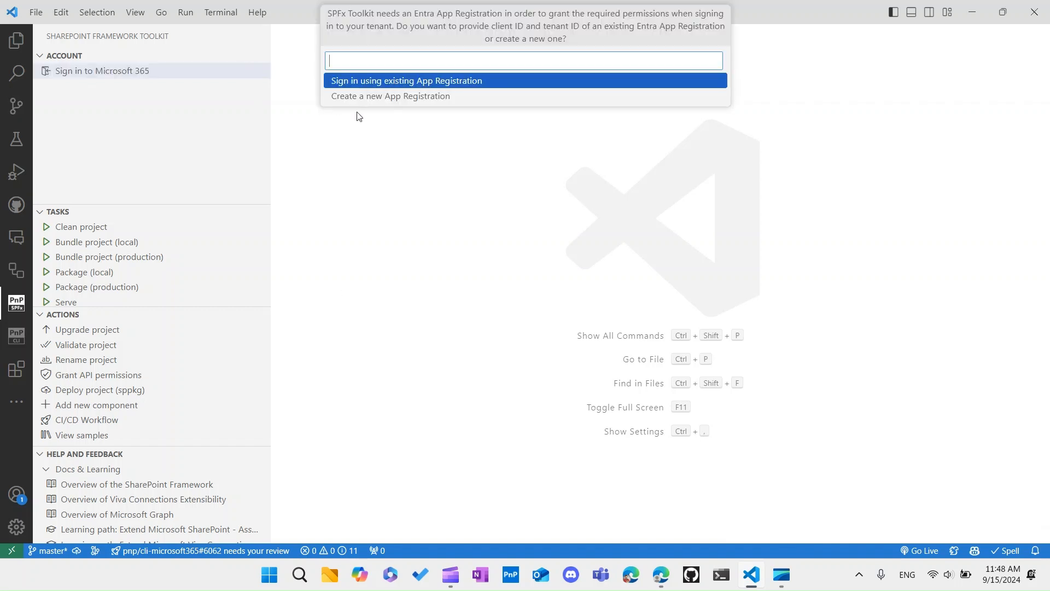
key(Escape)
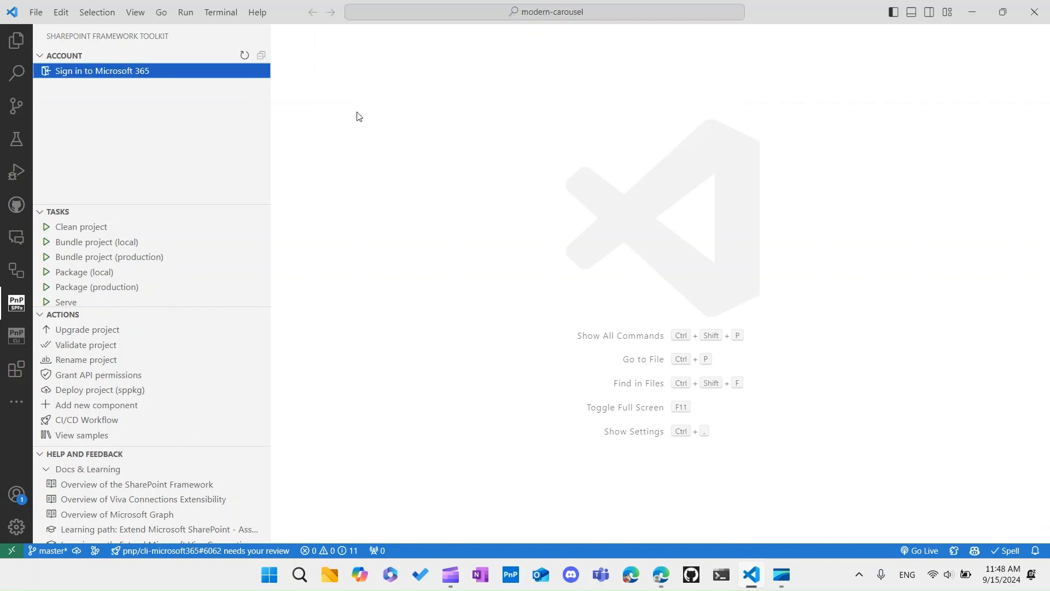
Bring up the Register Entra App page and switch it to the Manually setup option.
click(101, 70)
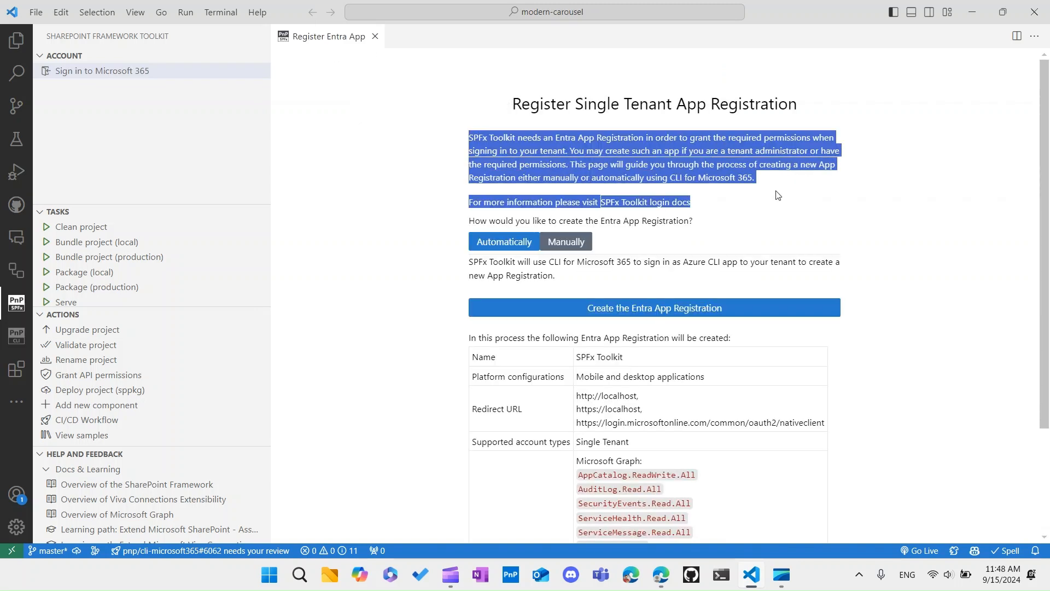
click(679, 207)
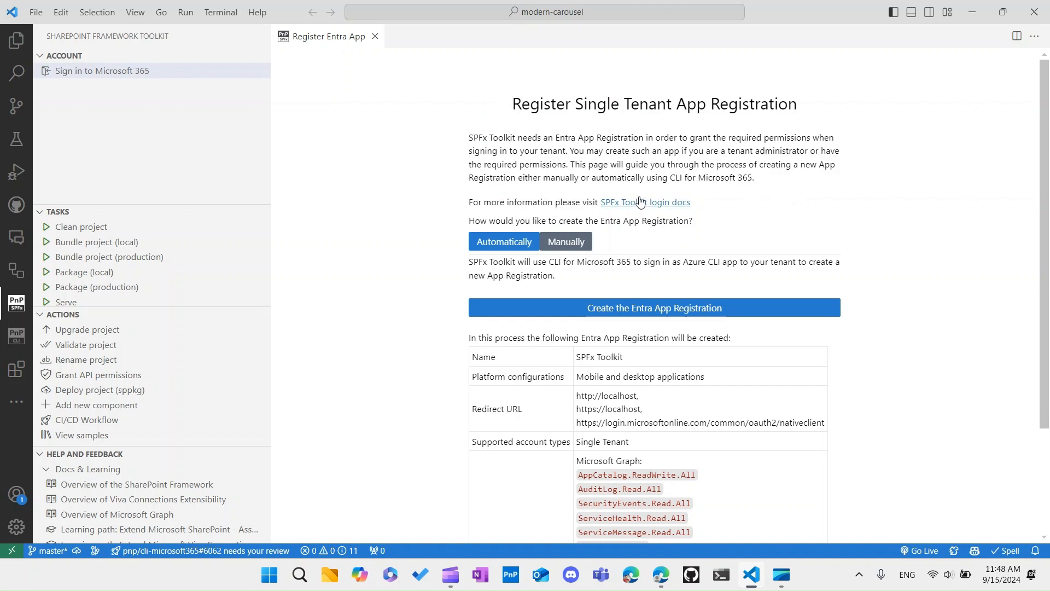
mouse_move(681, 206)
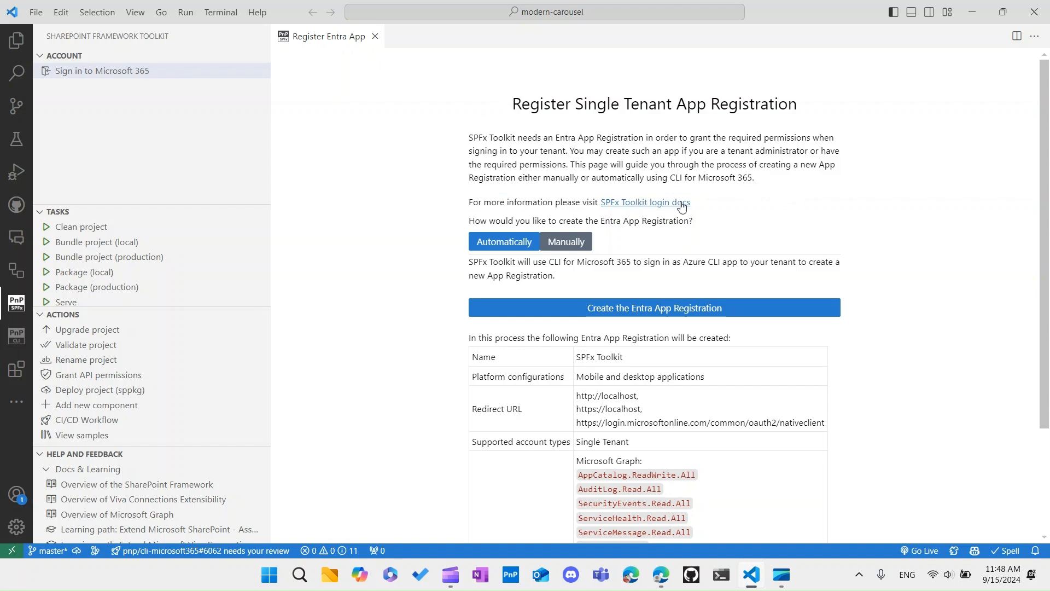
mouse_move(637, 262)
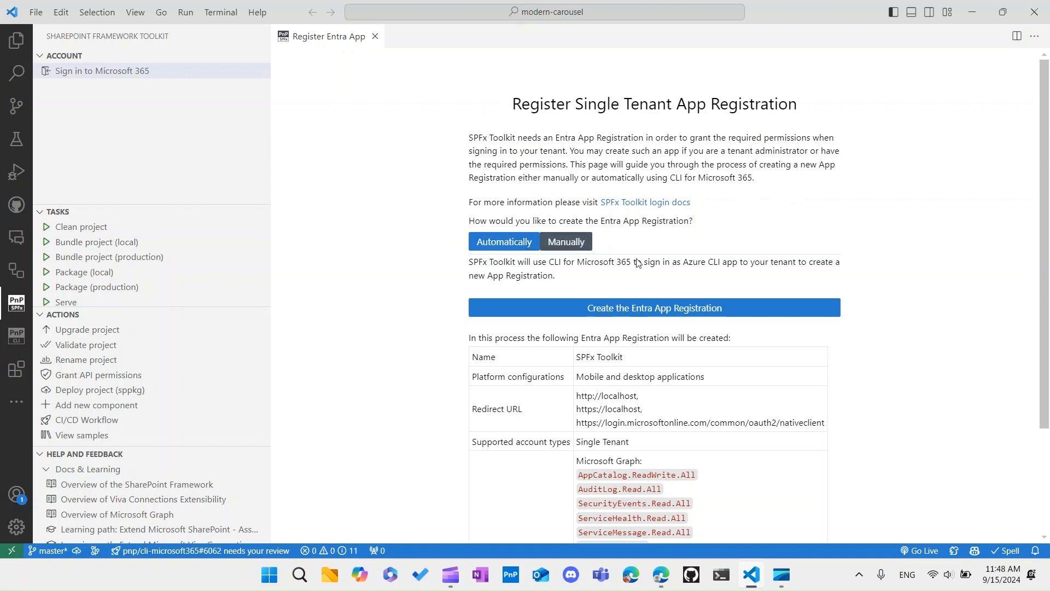
mouse_move(704, 255)
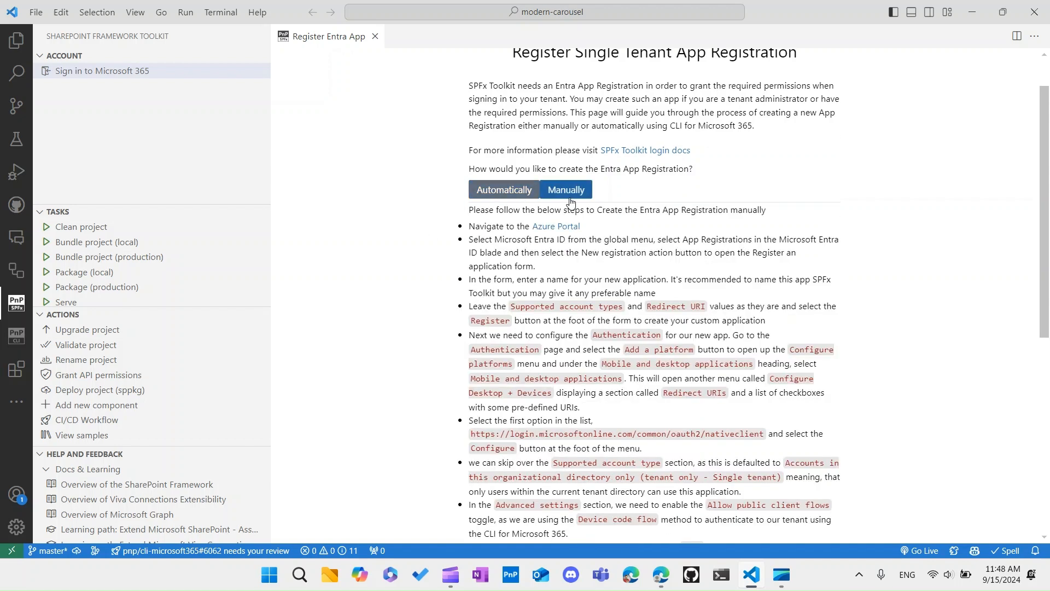
Scroll through the manual registration steps down to the required API permissions and client/tenant ID notes.
scroll(down, 3)
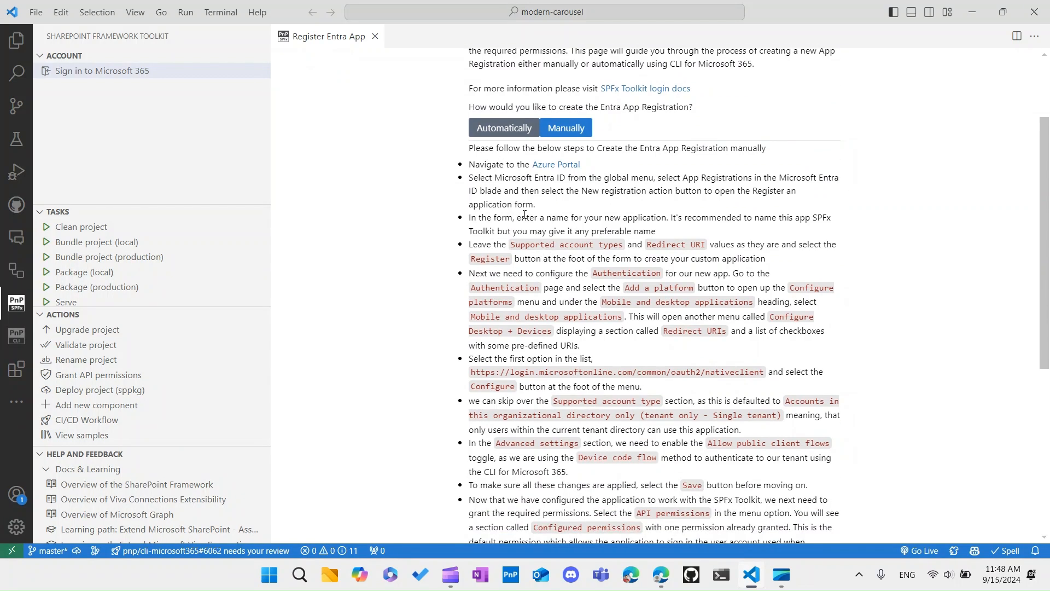
scroll(down, 3)
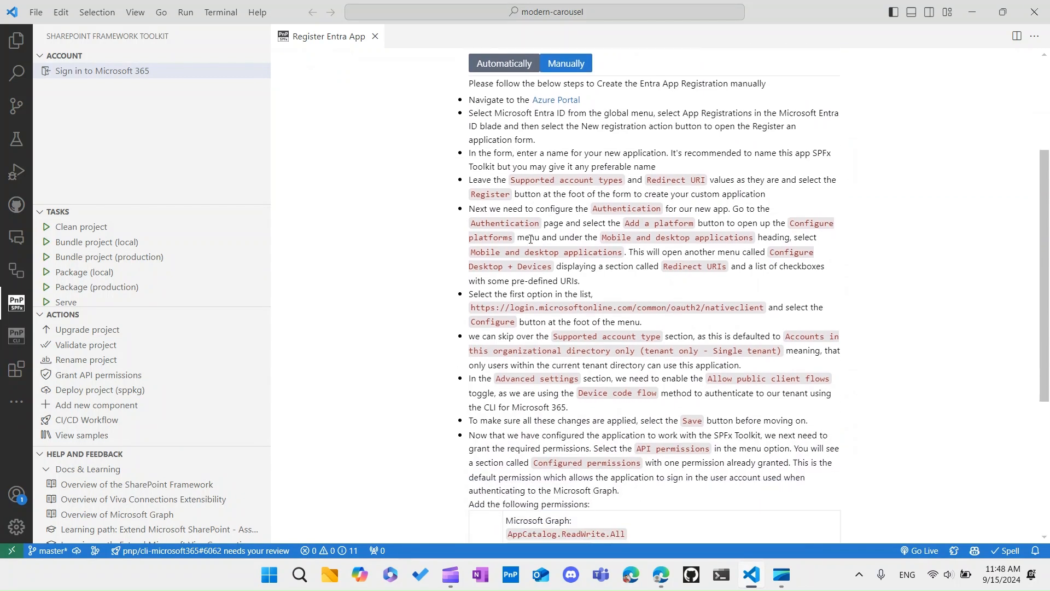
scroll(down, 3)
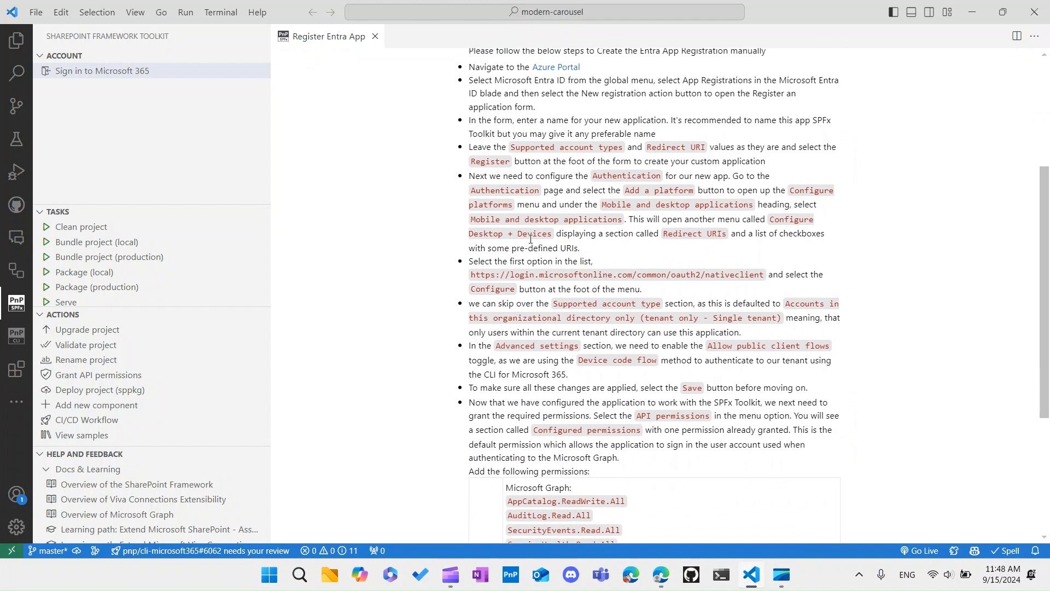
scroll(down, 3)
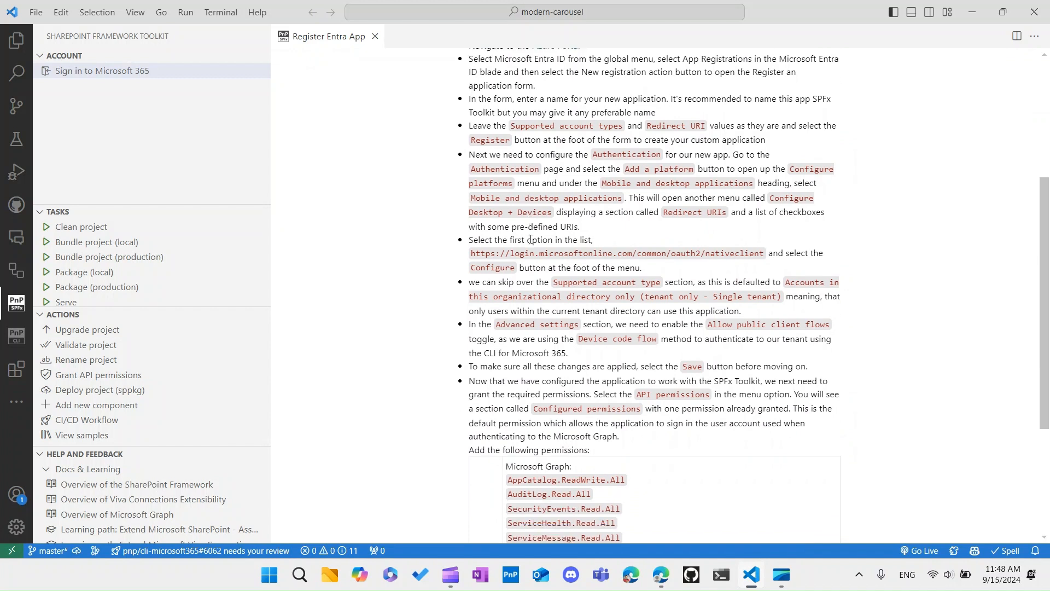
scroll(down, 3)
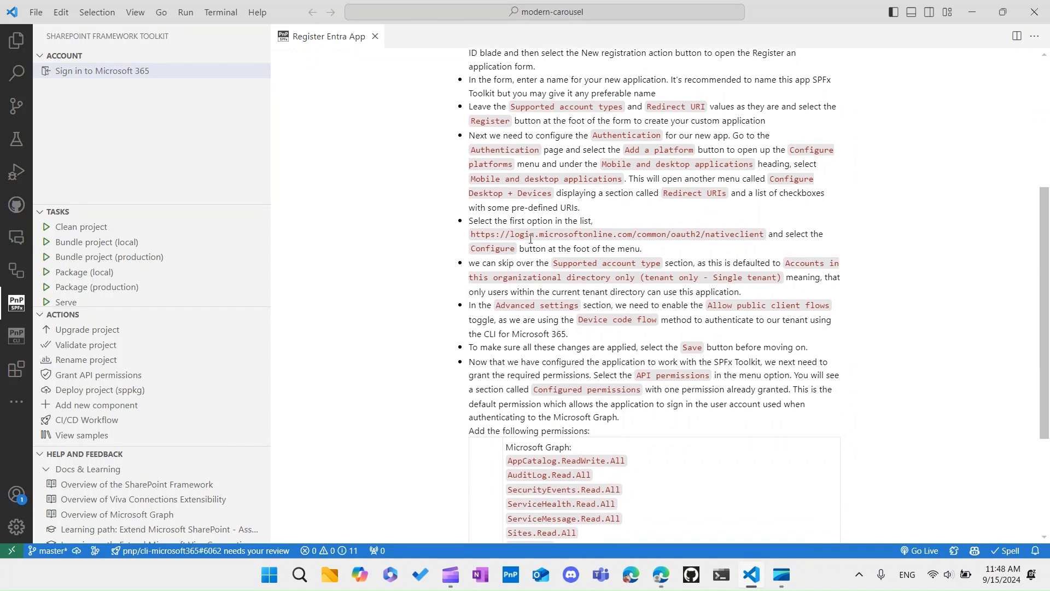
scroll(down, 3)
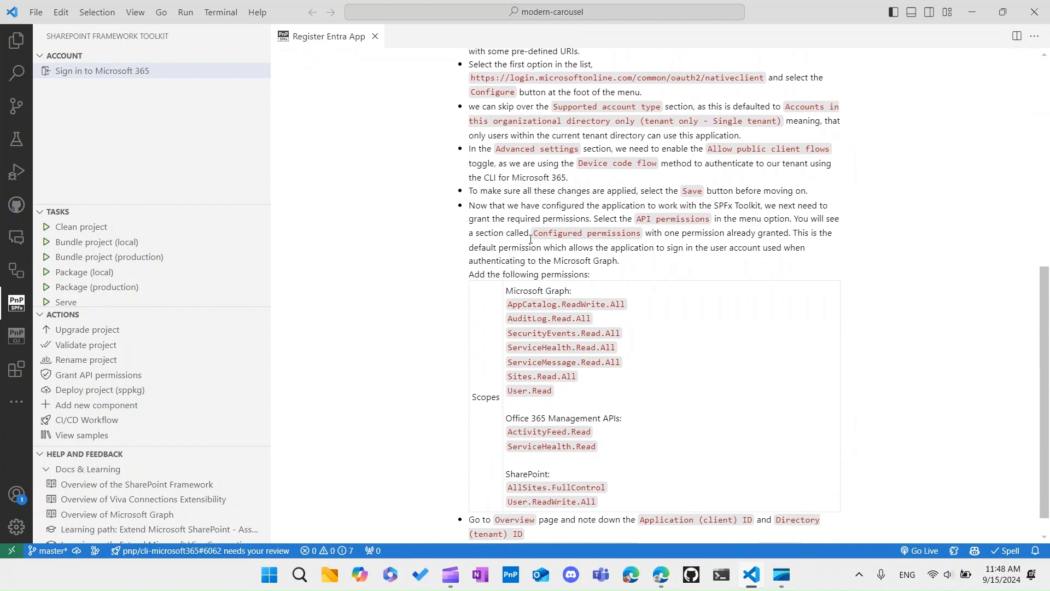
scroll(down, 3)
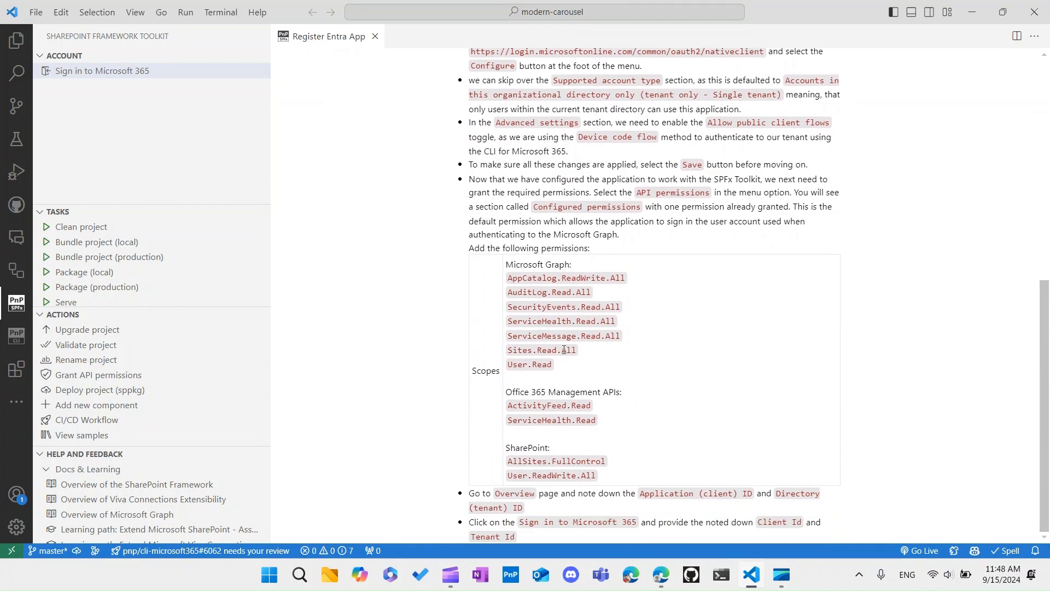
mouse_move(621, 384)
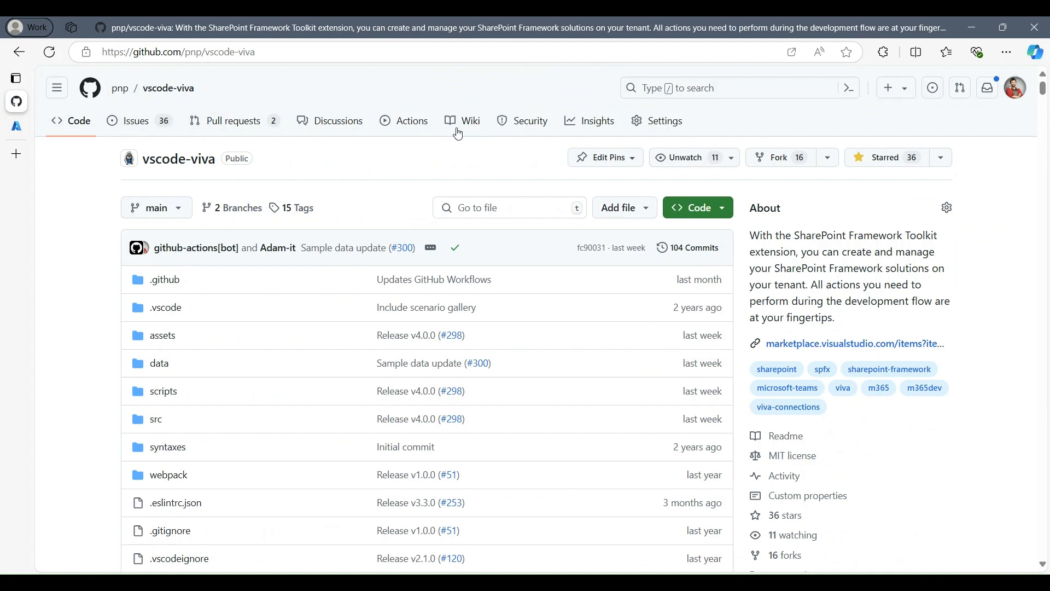
Read the vscode-viva GitHub wiki down to the Manual setup of Entra App Registration section.
click(469, 122)
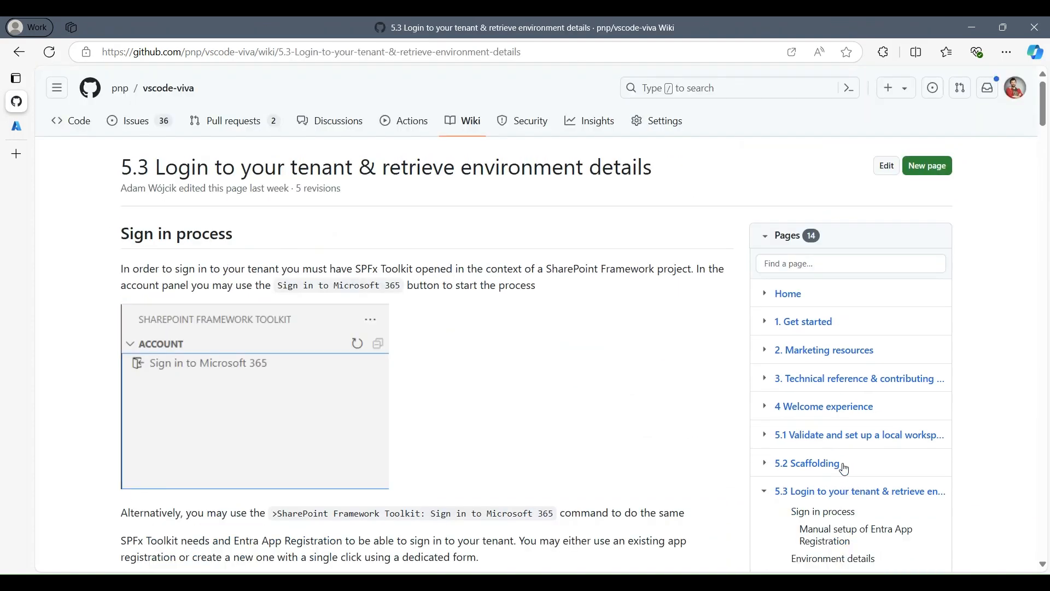
scroll(down, 3)
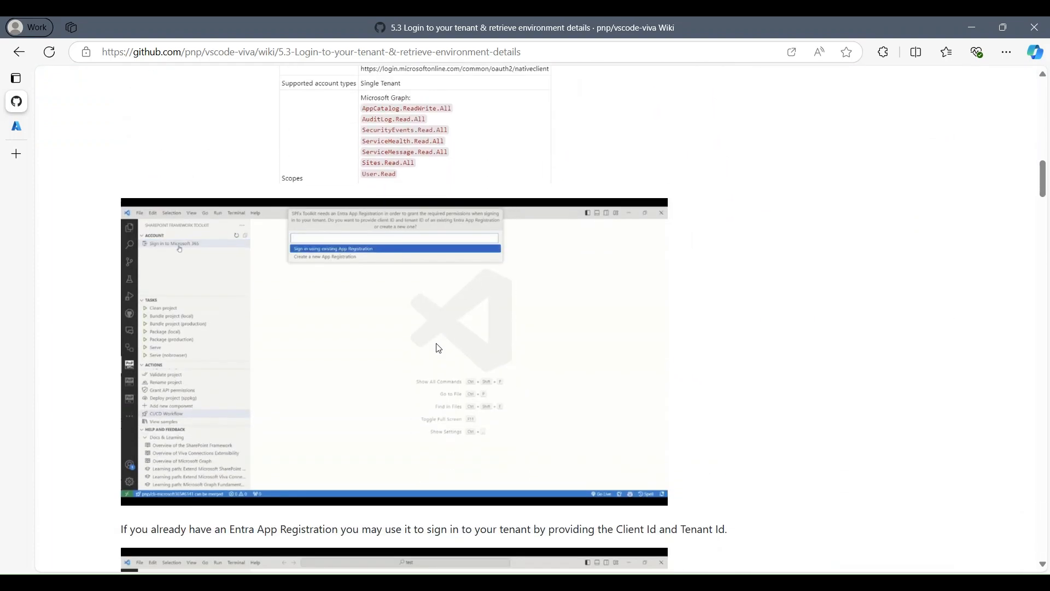
scroll(down, 3)
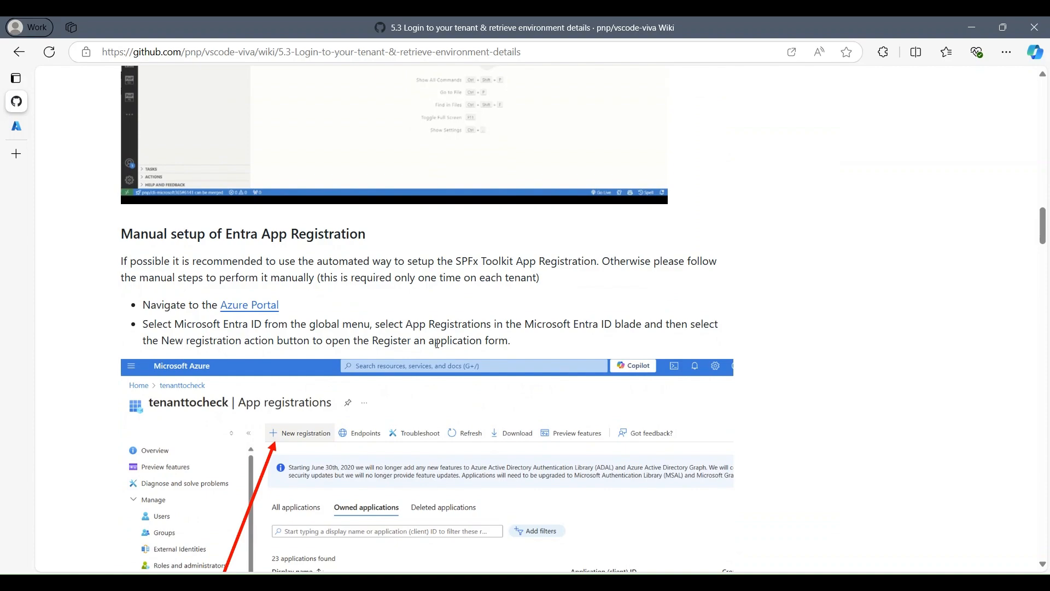
scroll(down, 3)
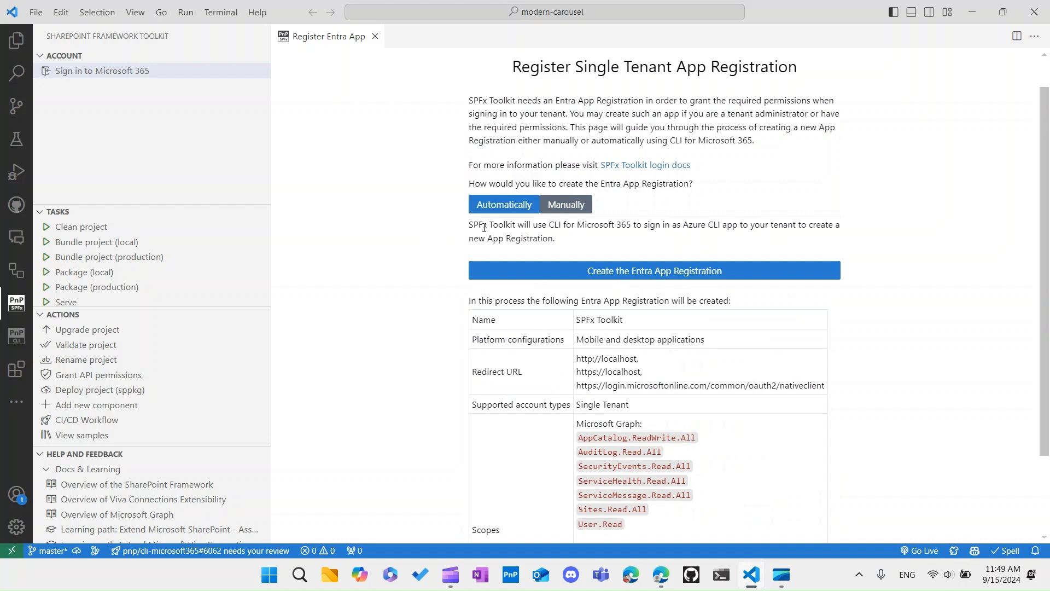
Highlight the CLI for Microsoft 365 sentence and review the automatic registration's Name, Redirect URL and Scopes table.
drag(470, 224, 595, 224)
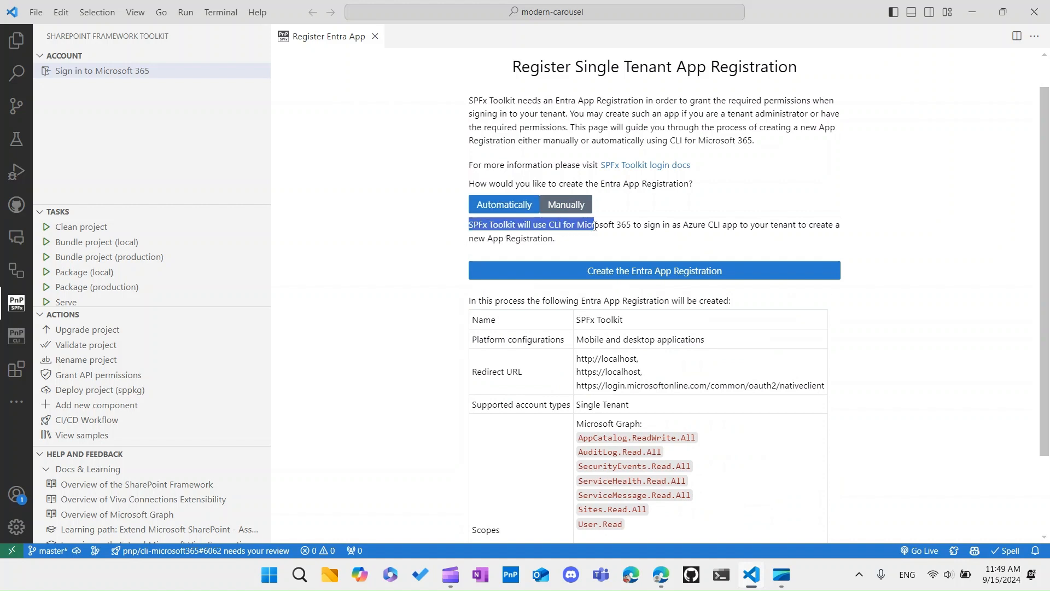
click(610, 243)
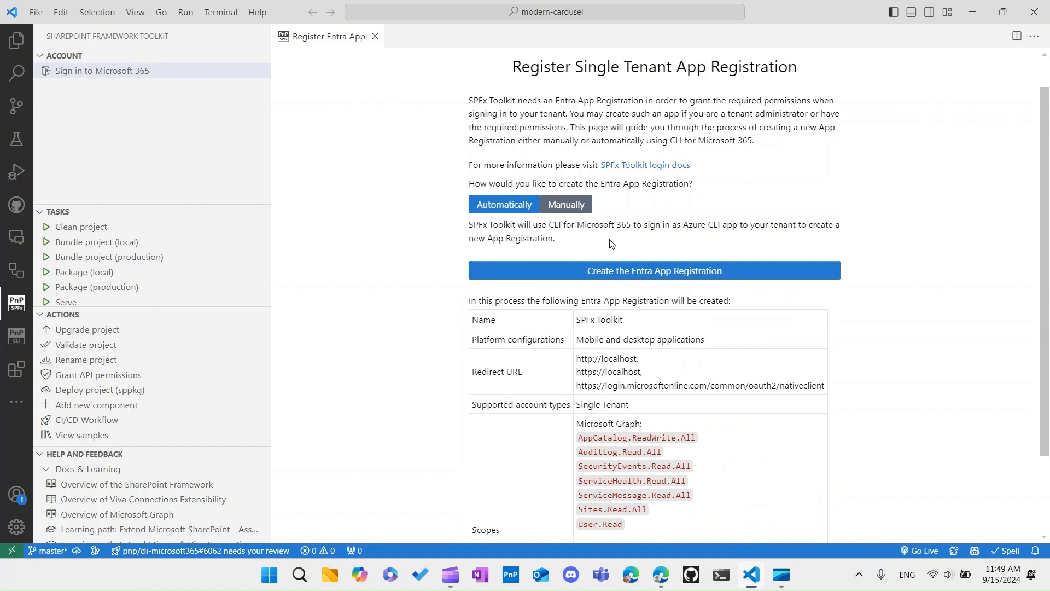
scroll(down, 3)
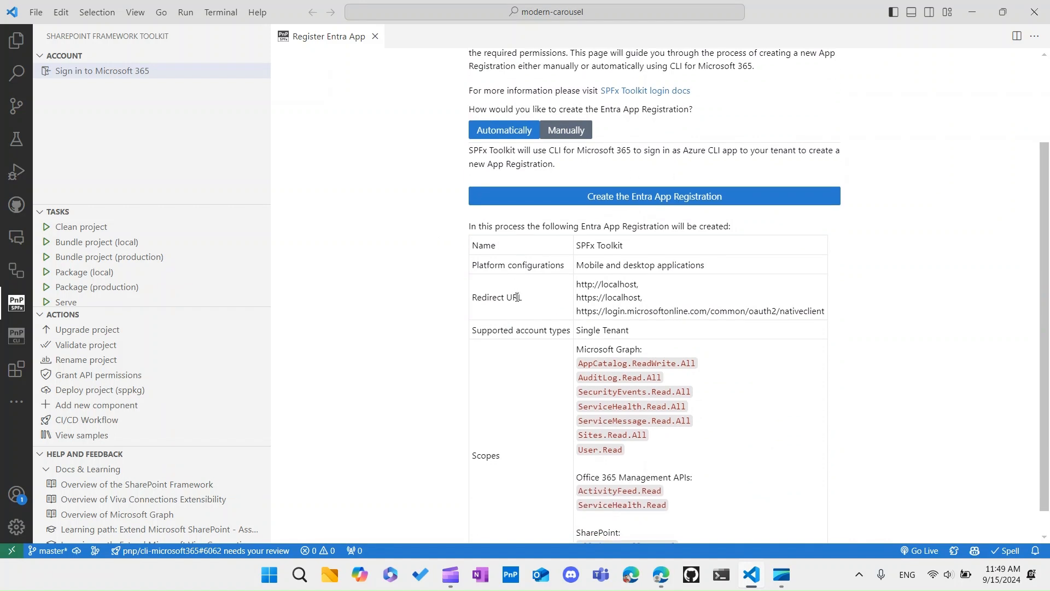
scroll(down, 3)
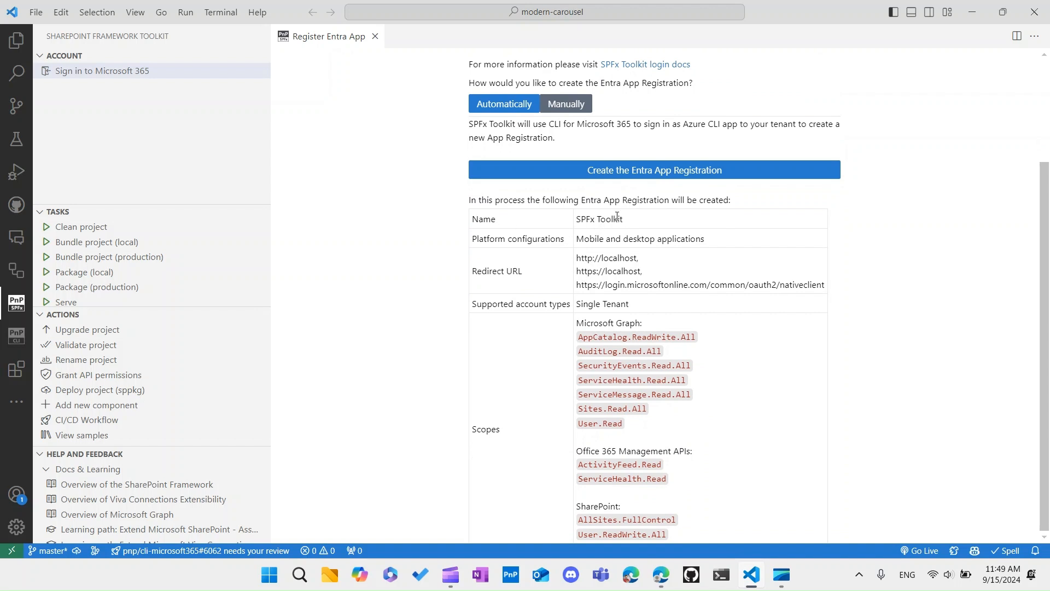
mouse_move(605, 231)
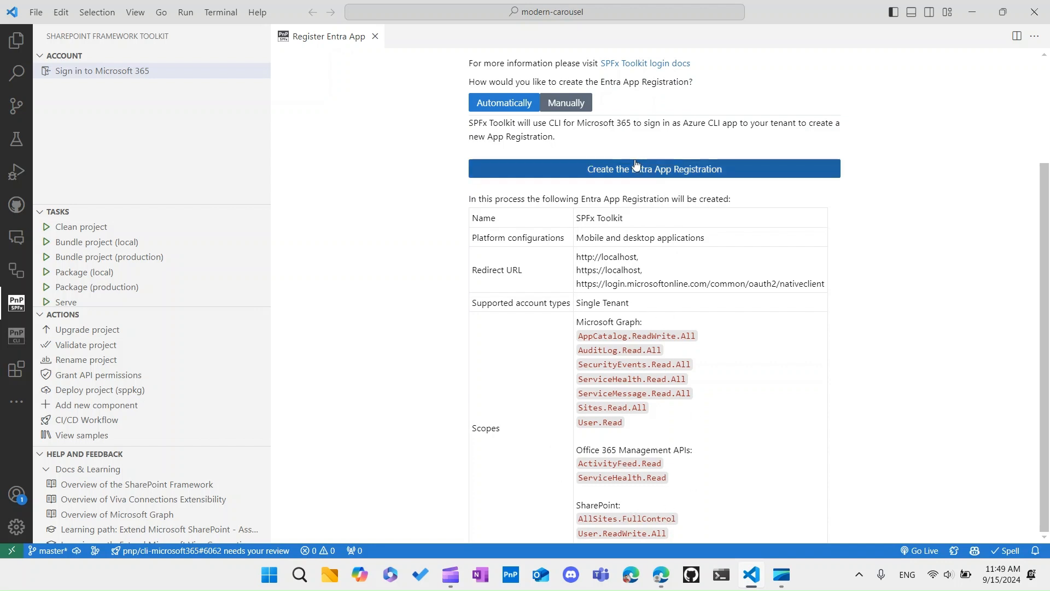
Create the Entra App Registration automatically by signing in with the tenant work account, then close the success page.
click(654, 168)
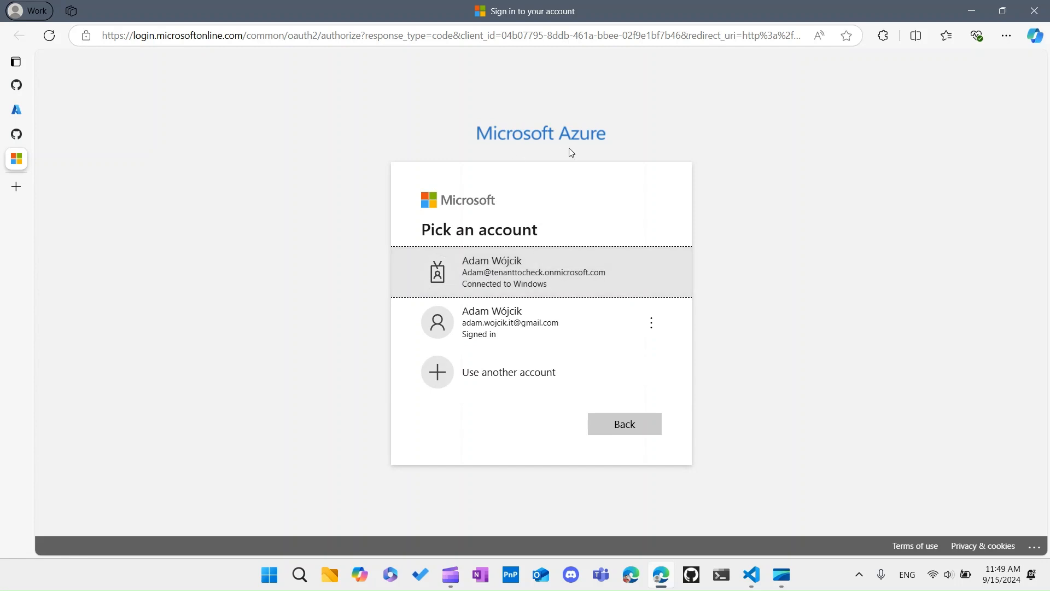
click(533, 271)
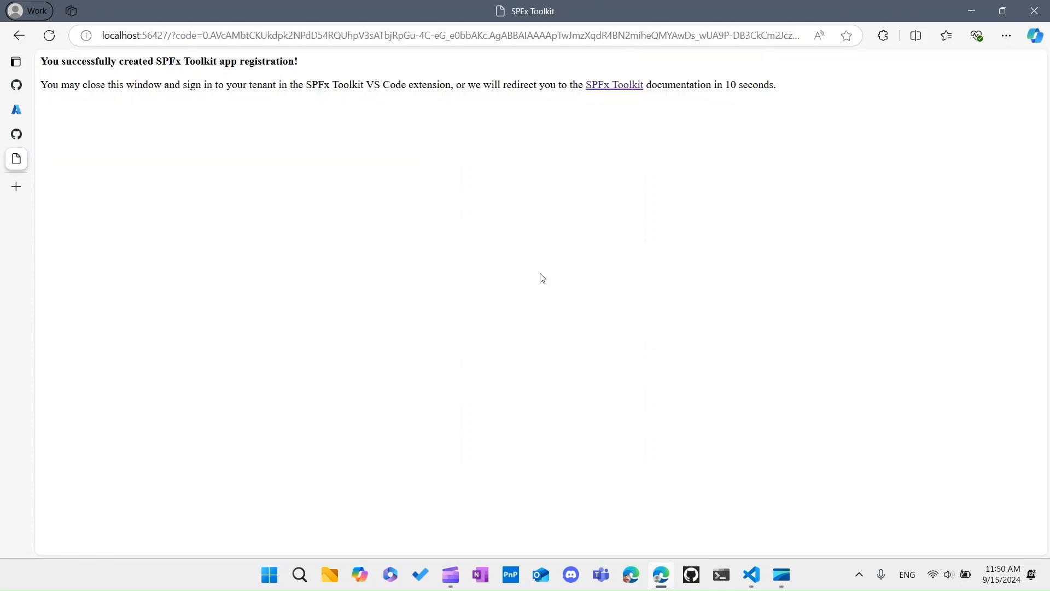
click(15, 60)
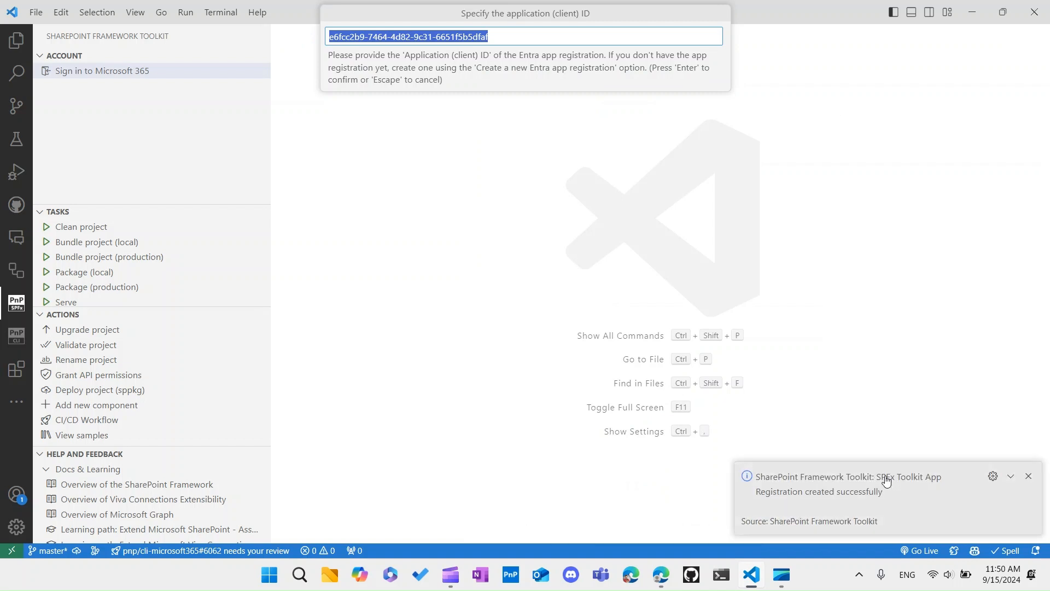
mouse_move(897, 500)
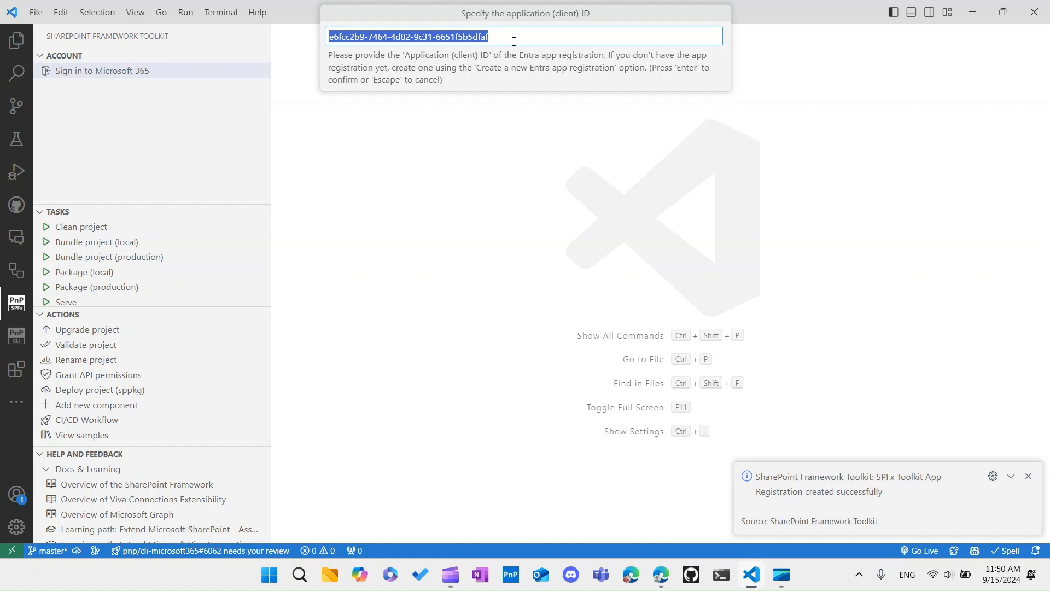
Accept the prefilled Application (client) ID and tenant ID of the new registration.
click(515, 38)
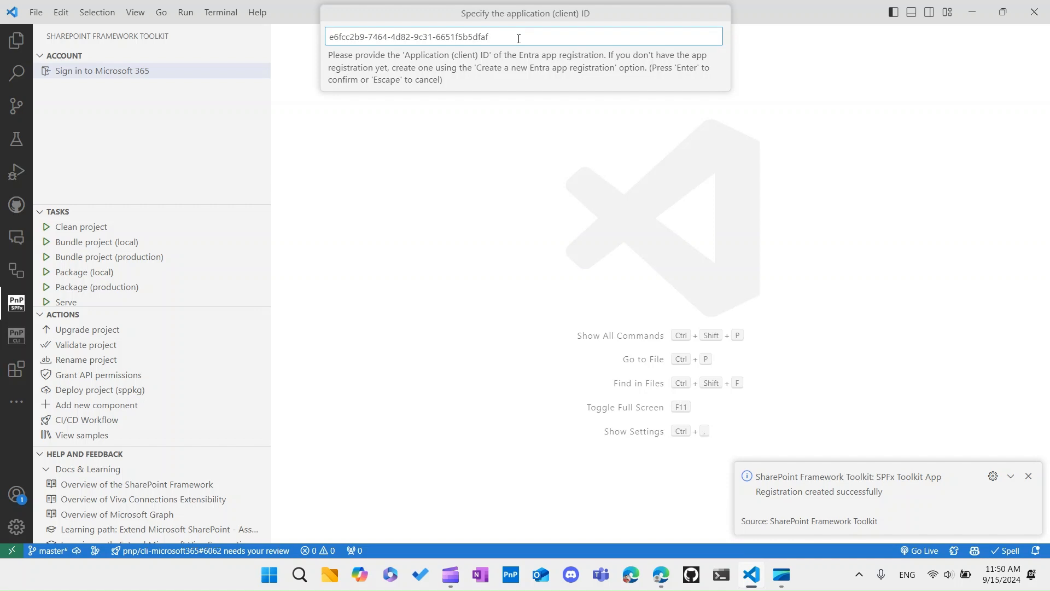
key(Enter)
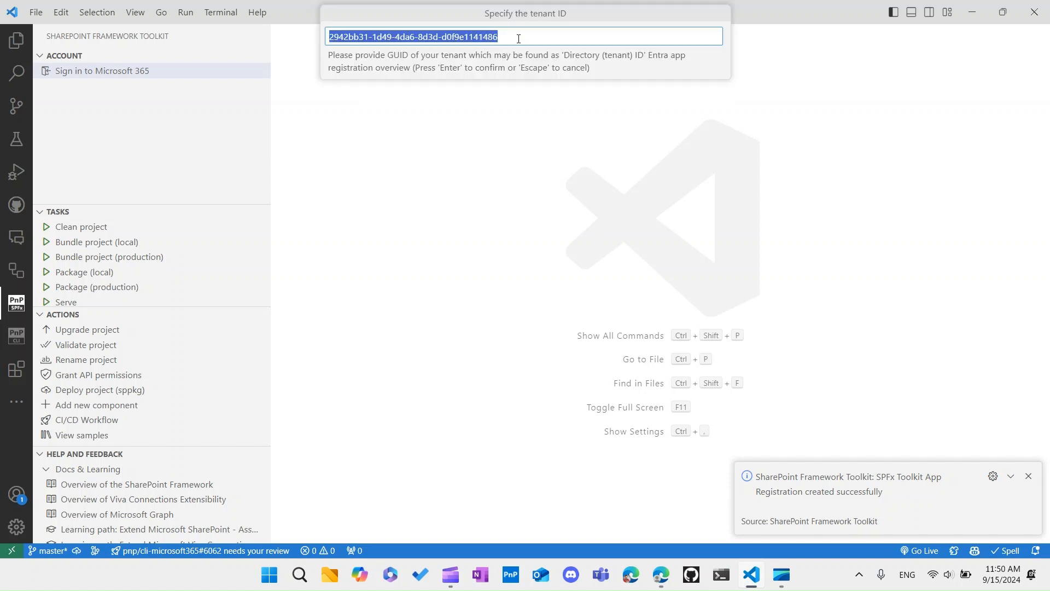
key(Enter)
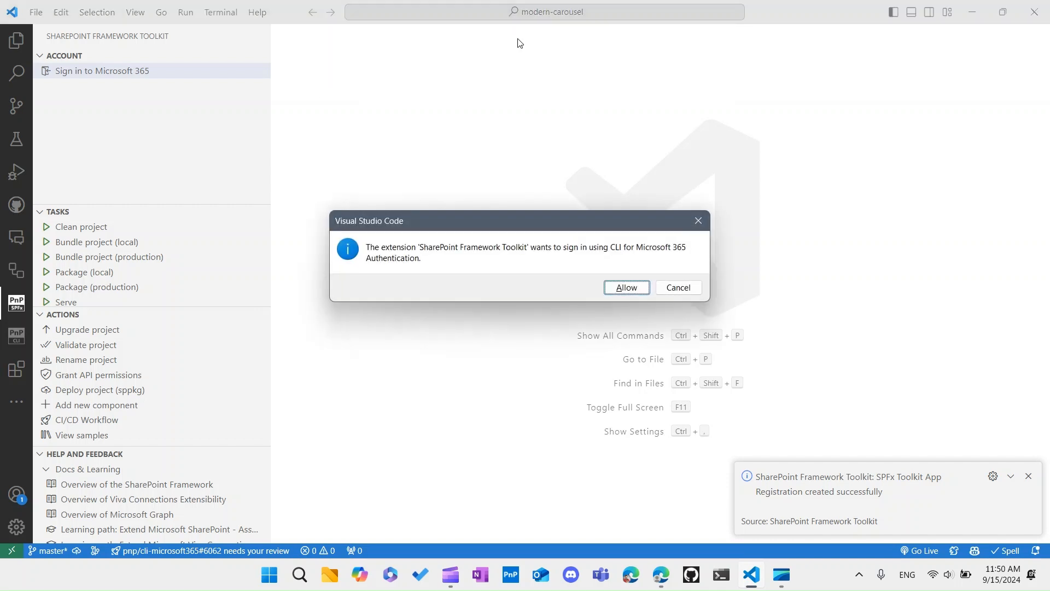
mouse_move(542, 255)
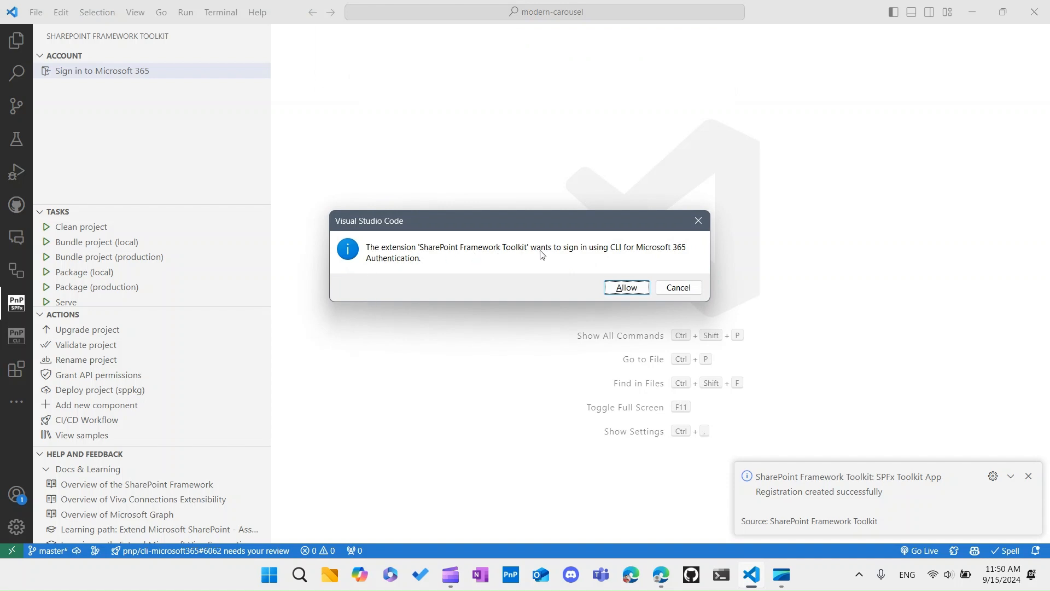
mouse_move(642, 262)
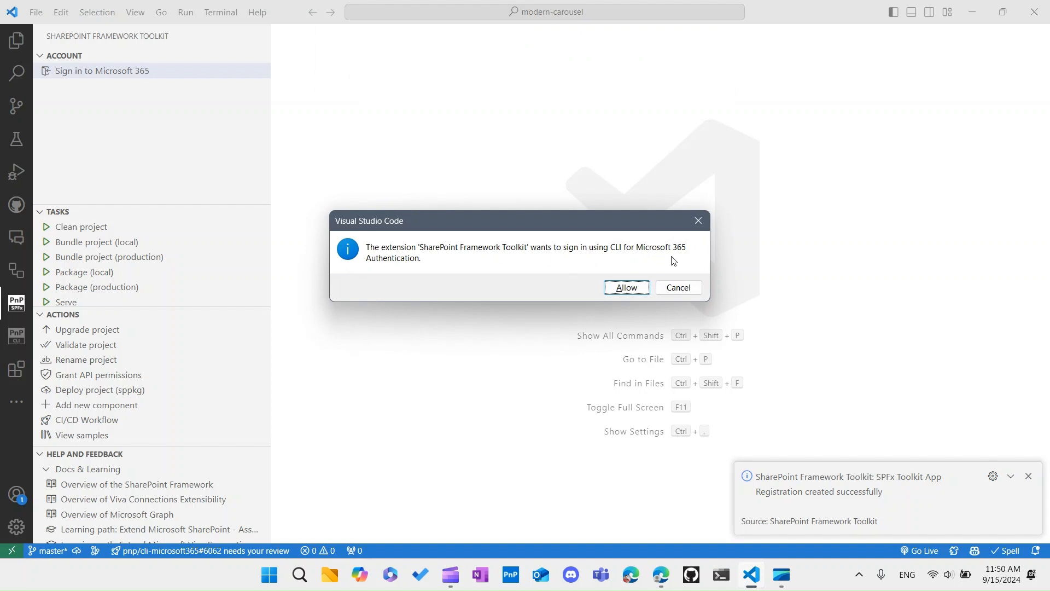
Allow CLI for Microsoft 365 authentication and switch to the browser's device login page with the code.
click(624, 287)
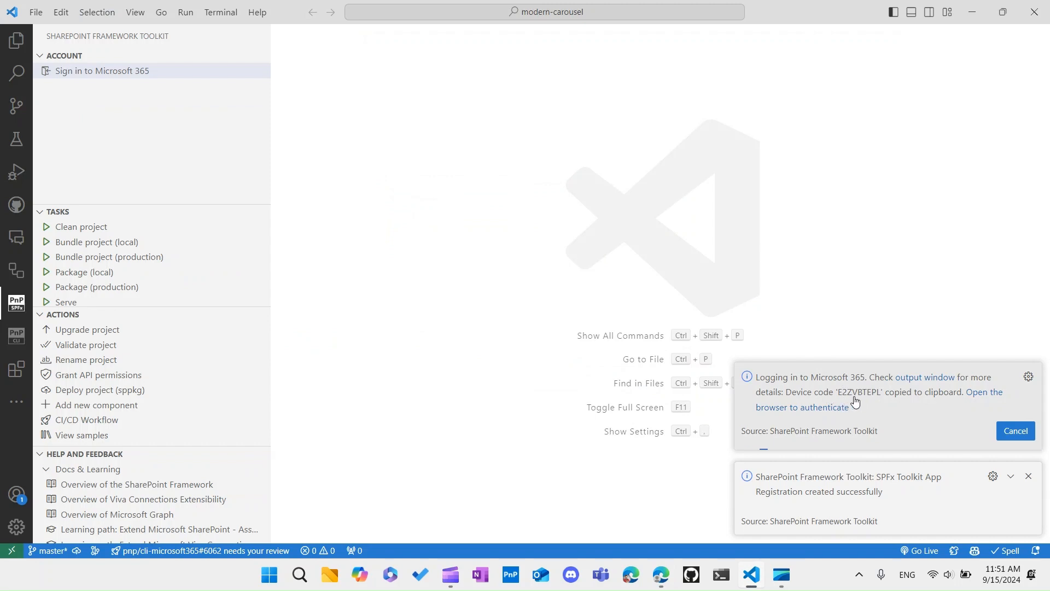
key(alt+tab)
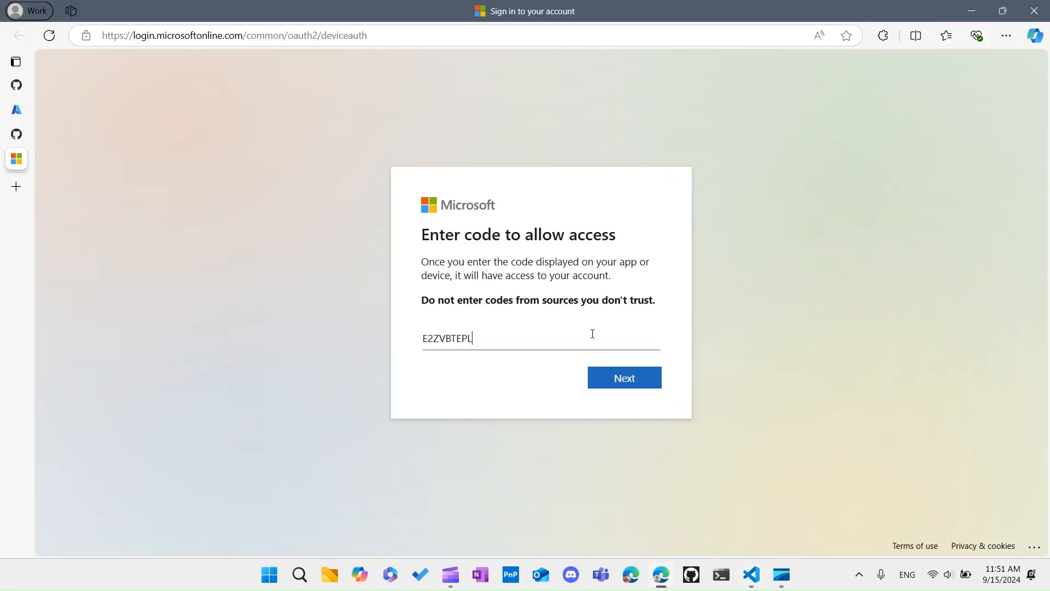
Submit the pasted device code, choose the account and sign in with its password.
click(623, 377)
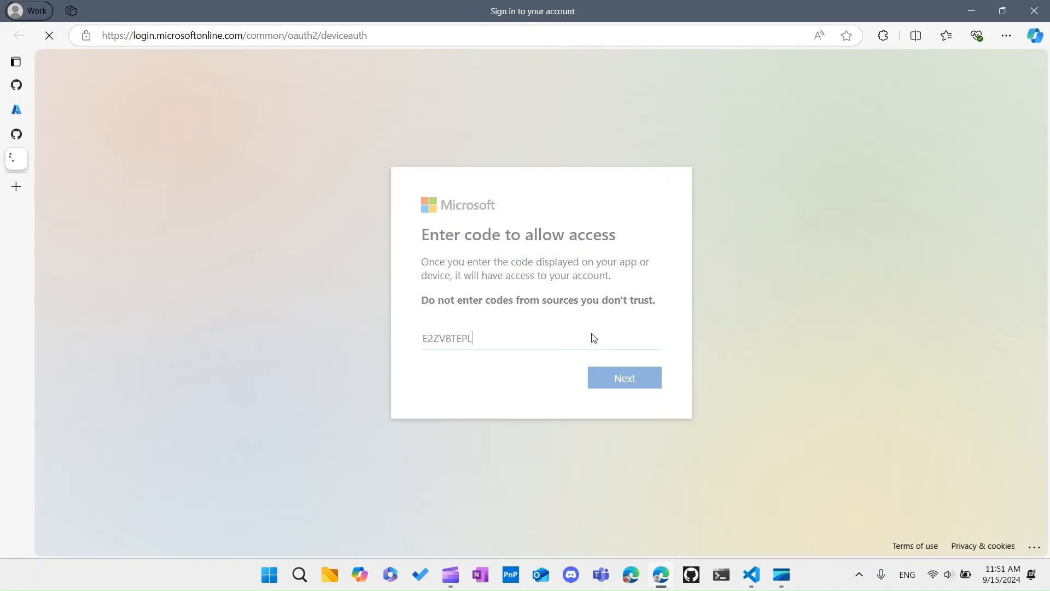
click(623, 377)
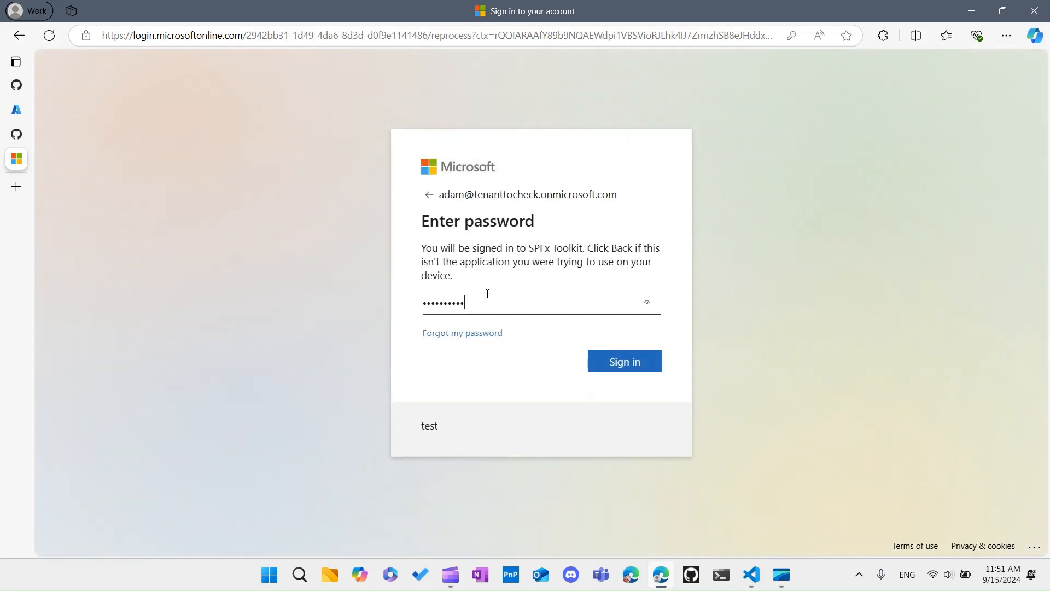
click(623, 361)
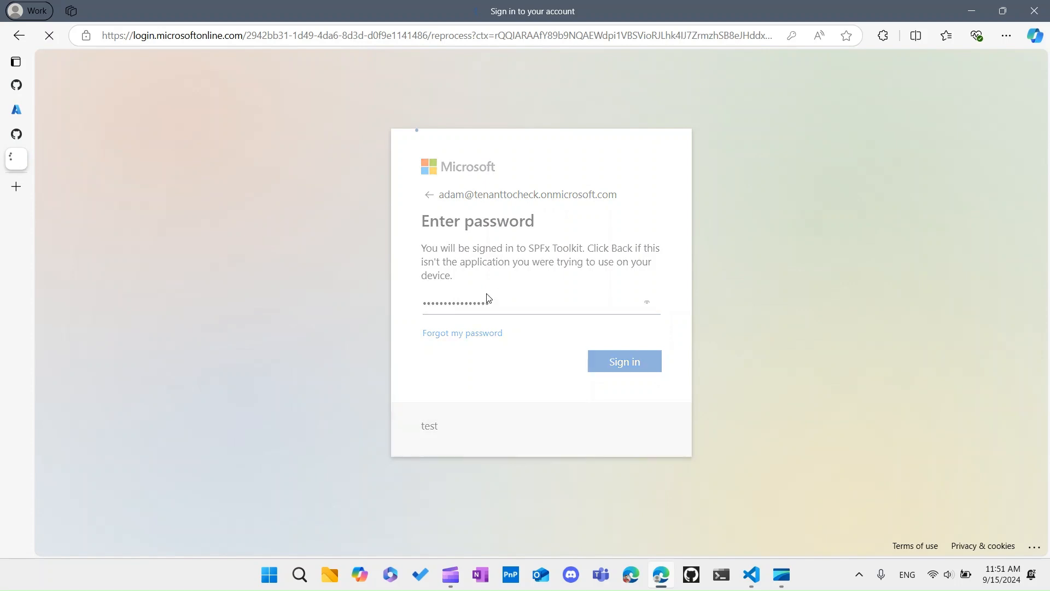
click(622, 361)
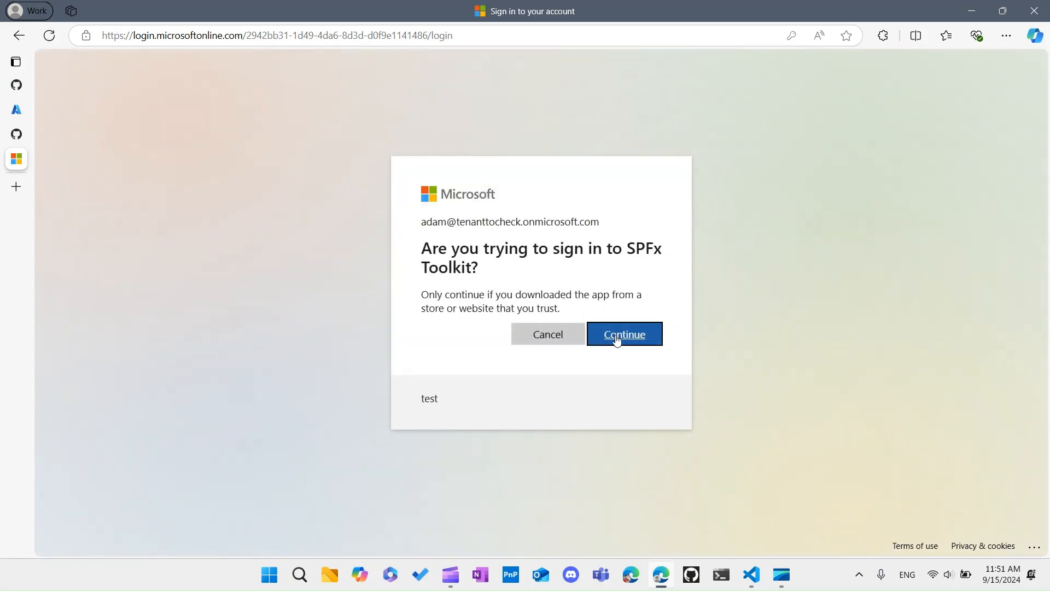
Confirm the SPFx Toolkit sign-in and return to the editor logged in to Microsoft 365.
click(623, 335)
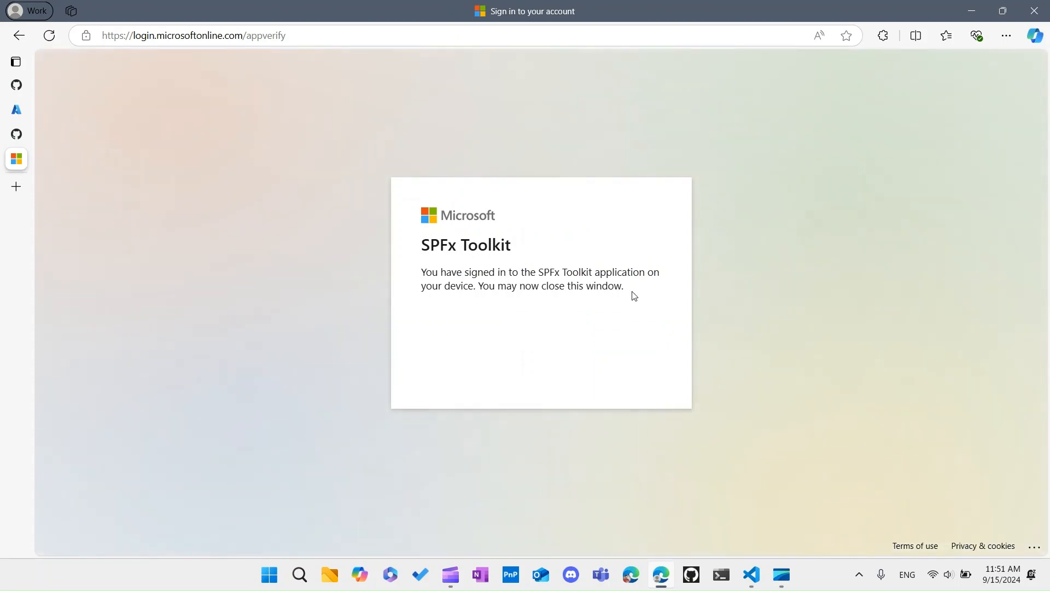
click(752, 578)
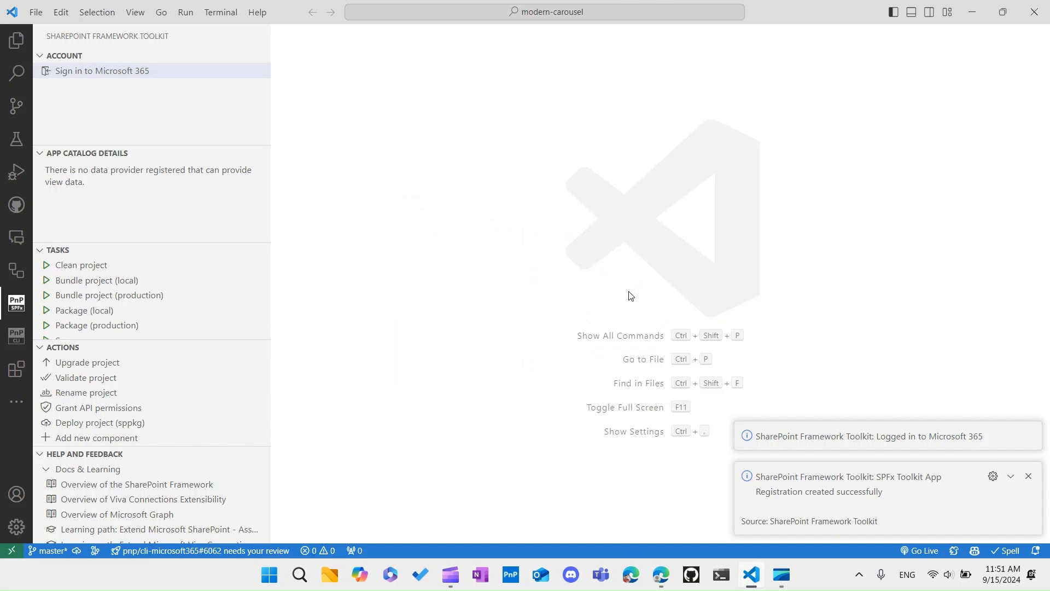
Review the tenant's account and app catalog details, then launch its Entra app registration.
click(101, 70)
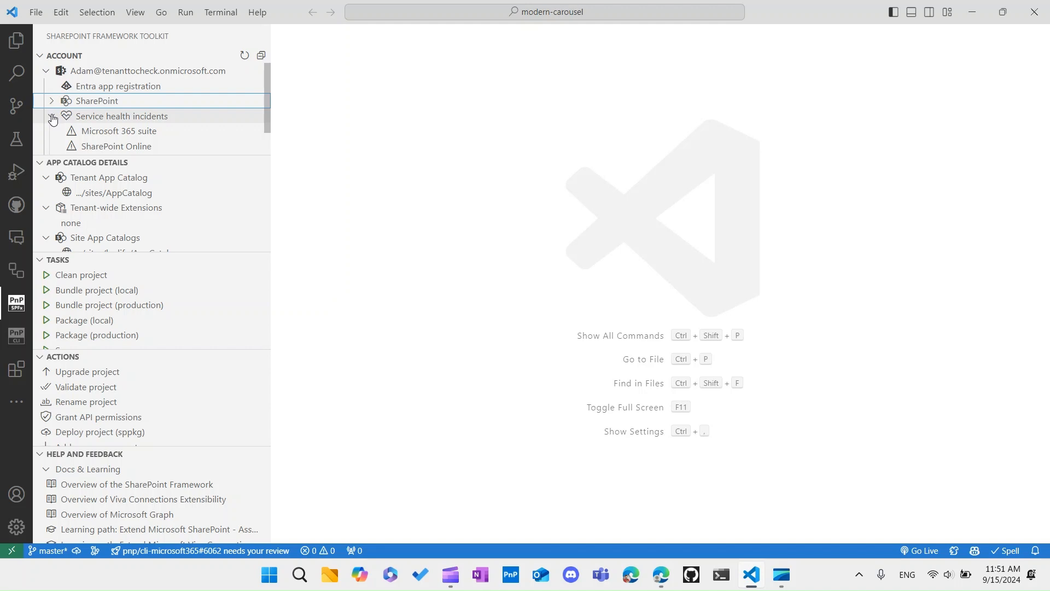
click(52, 116)
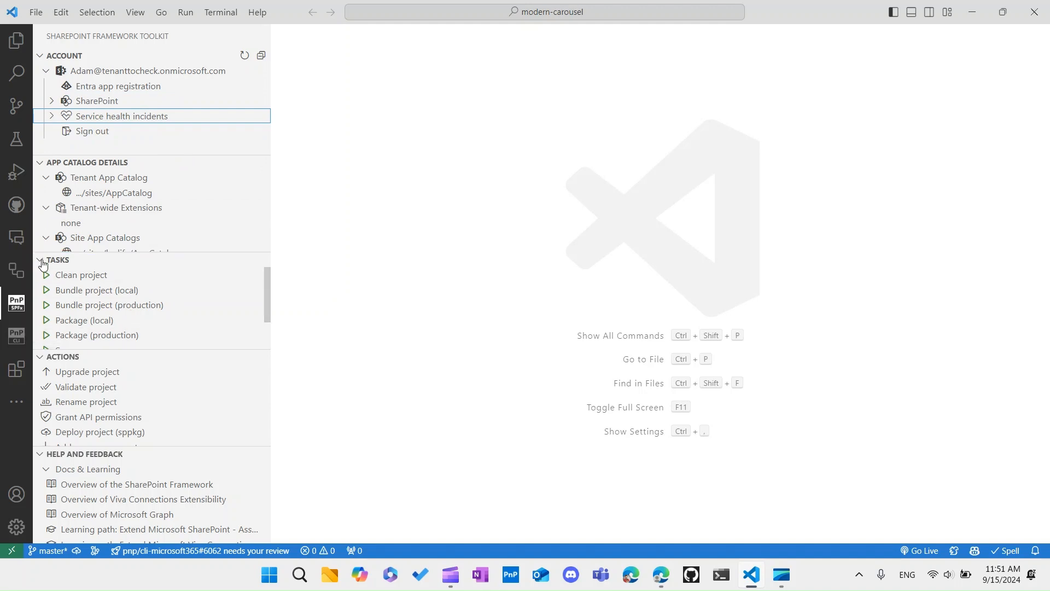
click(40, 262)
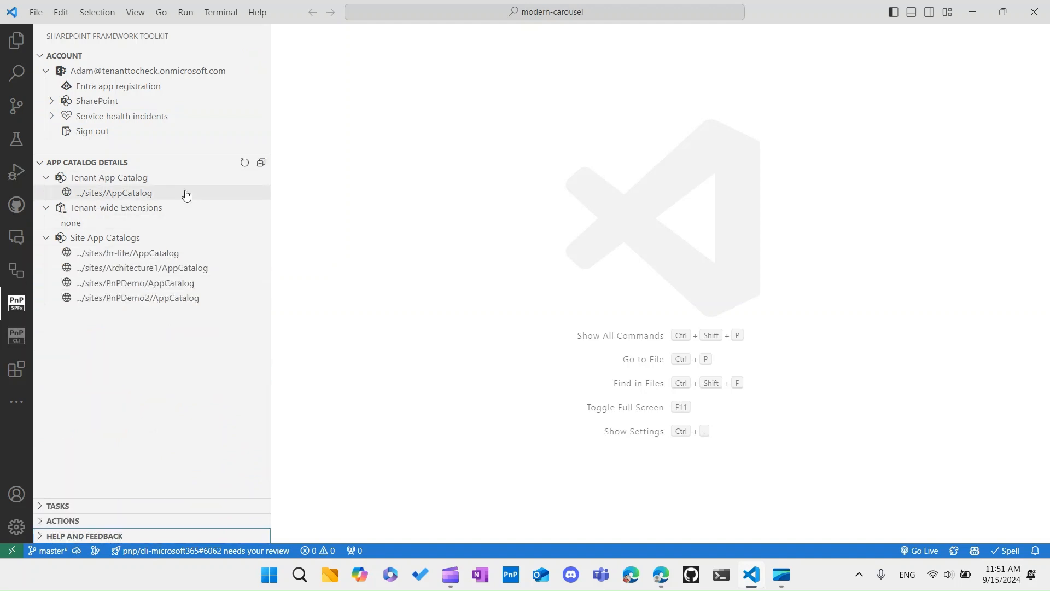
mouse_move(182, 316)
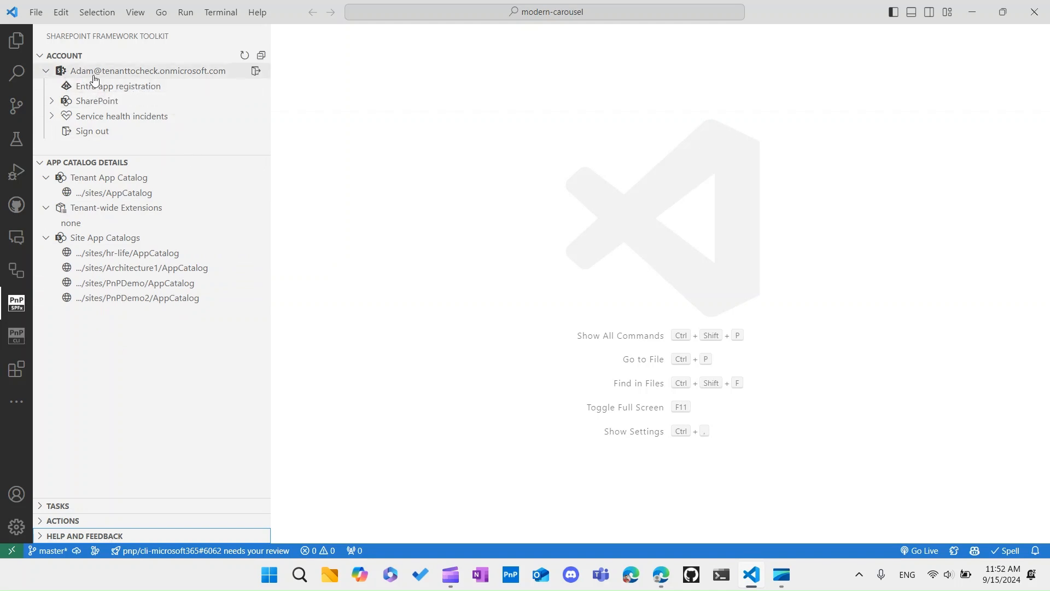
mouse_move(117, 91)
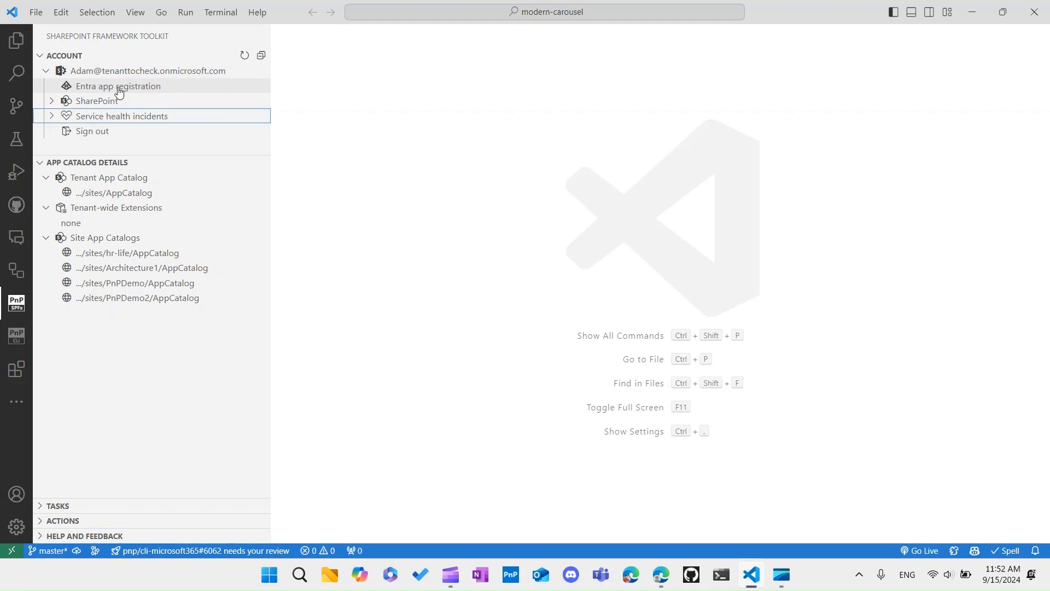
click(118, 86)
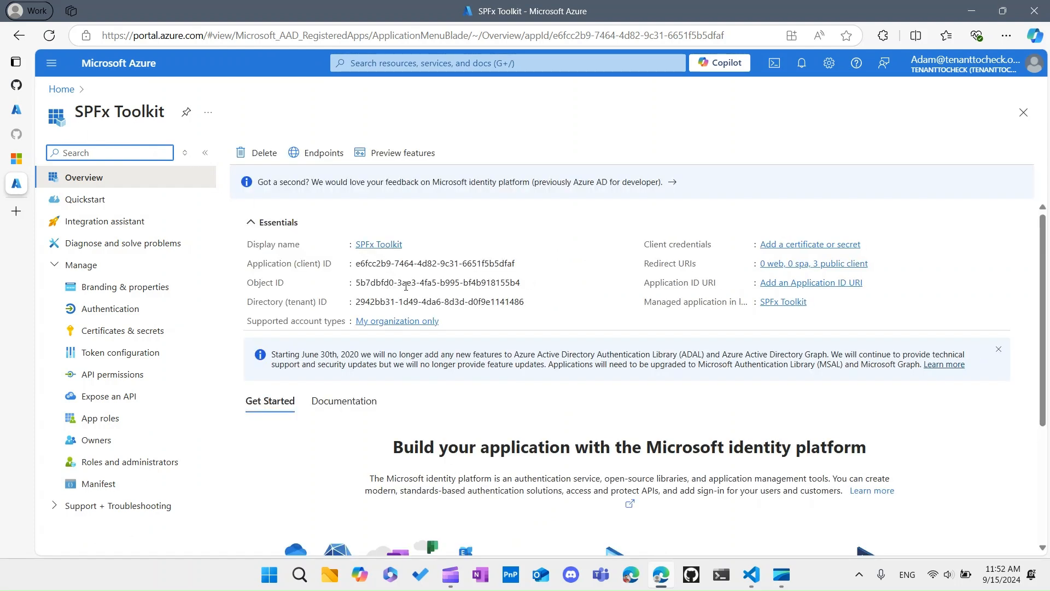
View the SPFx Toolkit app's API permissions across Graph, Office 365 Management and SharePoint.
click(112, 374)
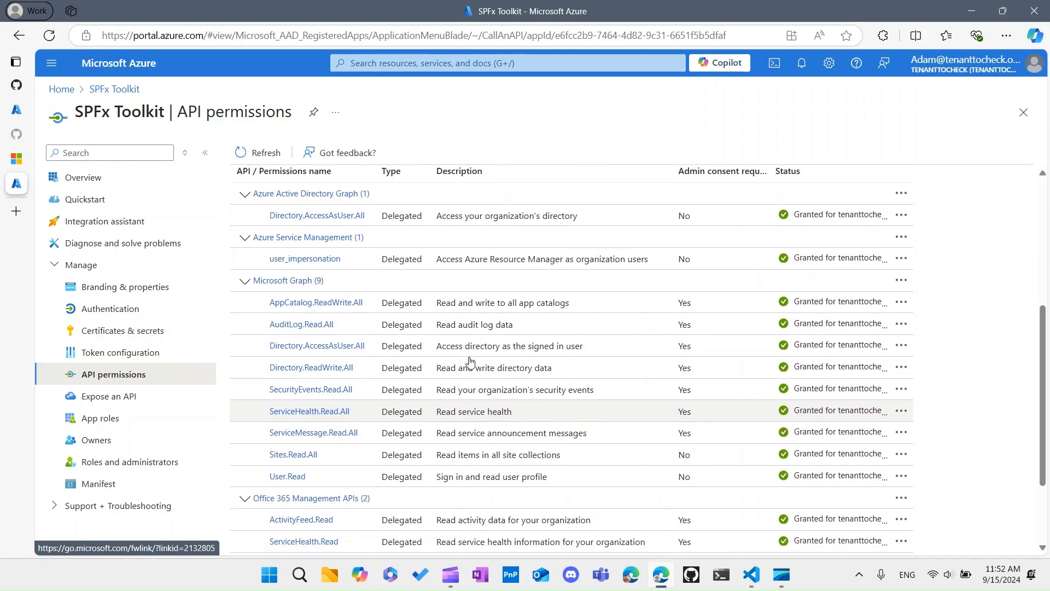
scroll(down, 3)
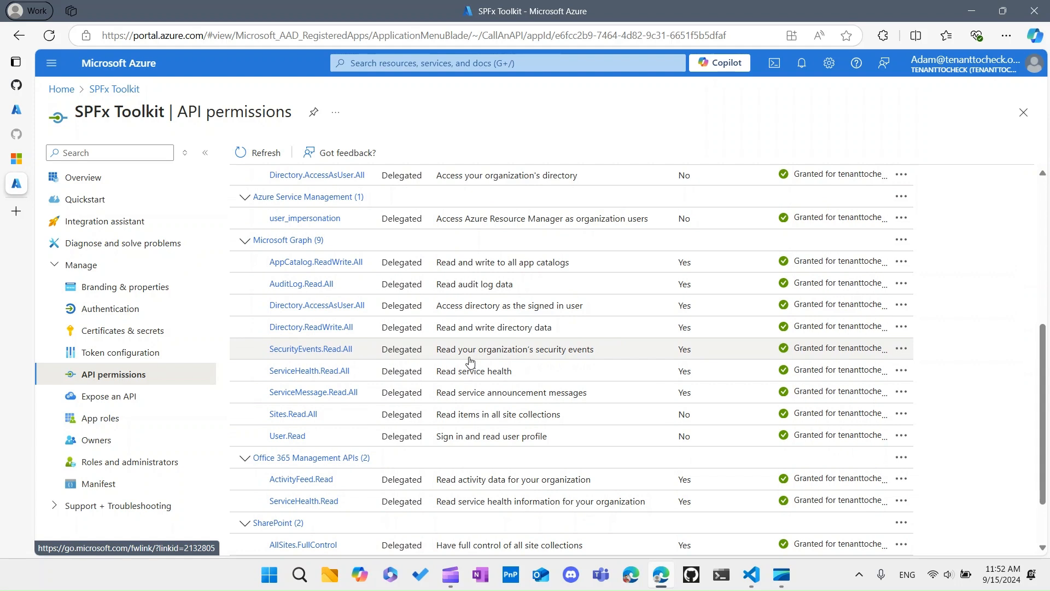
scroll(down, 3)
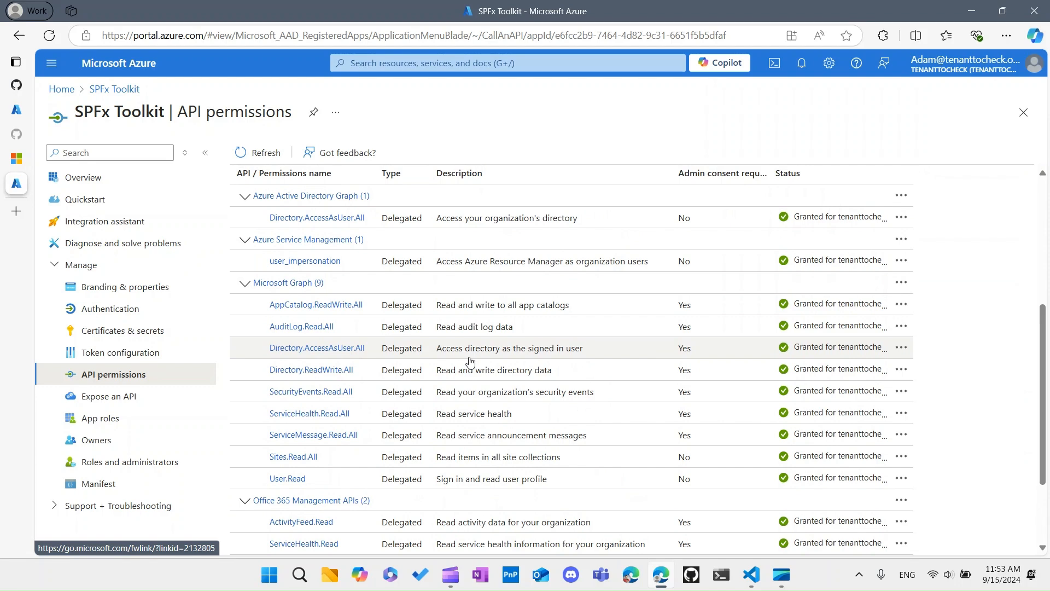
scroll(down, 3)
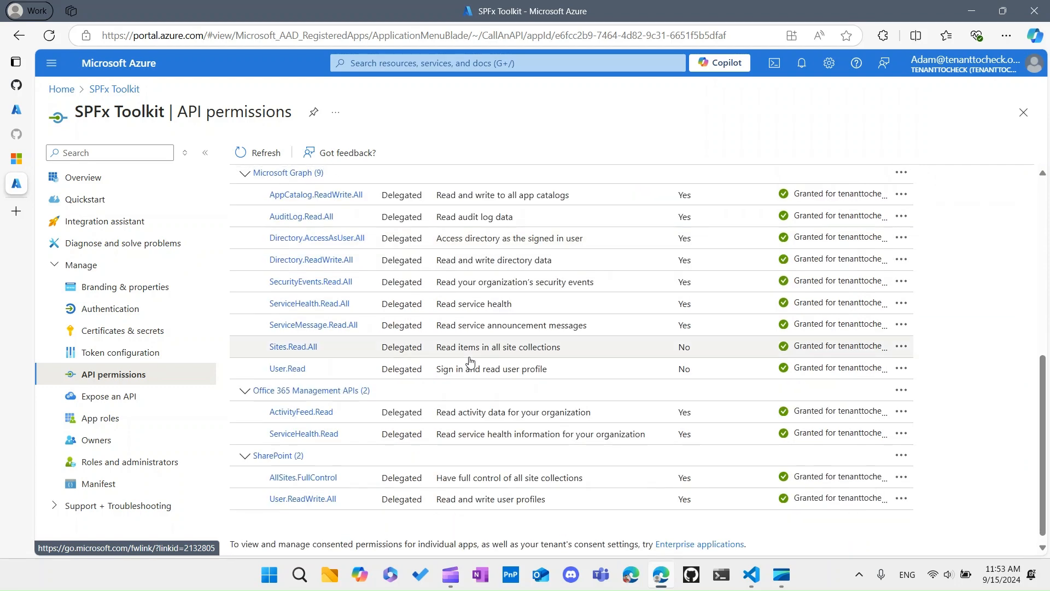